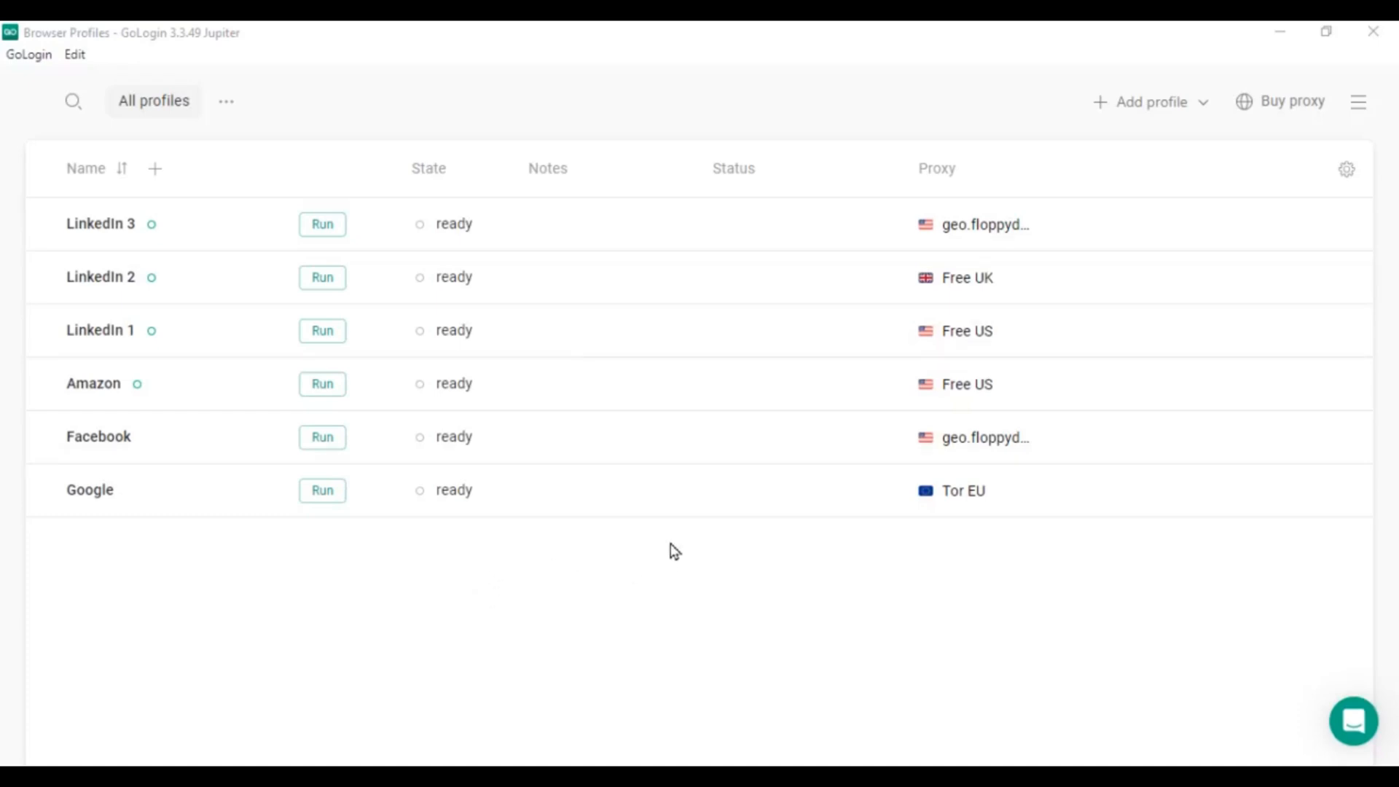
{"action": "mouse_move", "coordinate": [689, 549]}
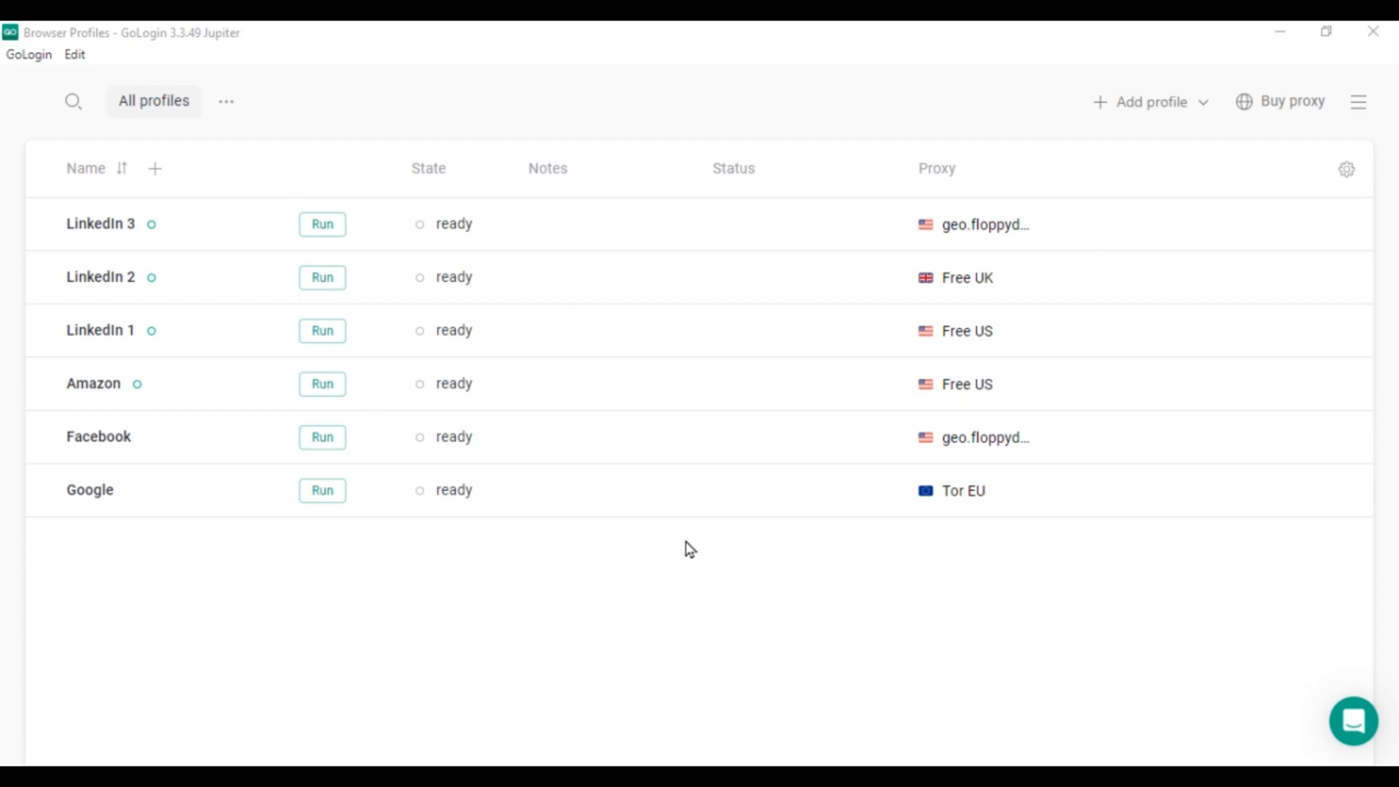
{"action": "mouse_move", "coordinate": [591, 571]}
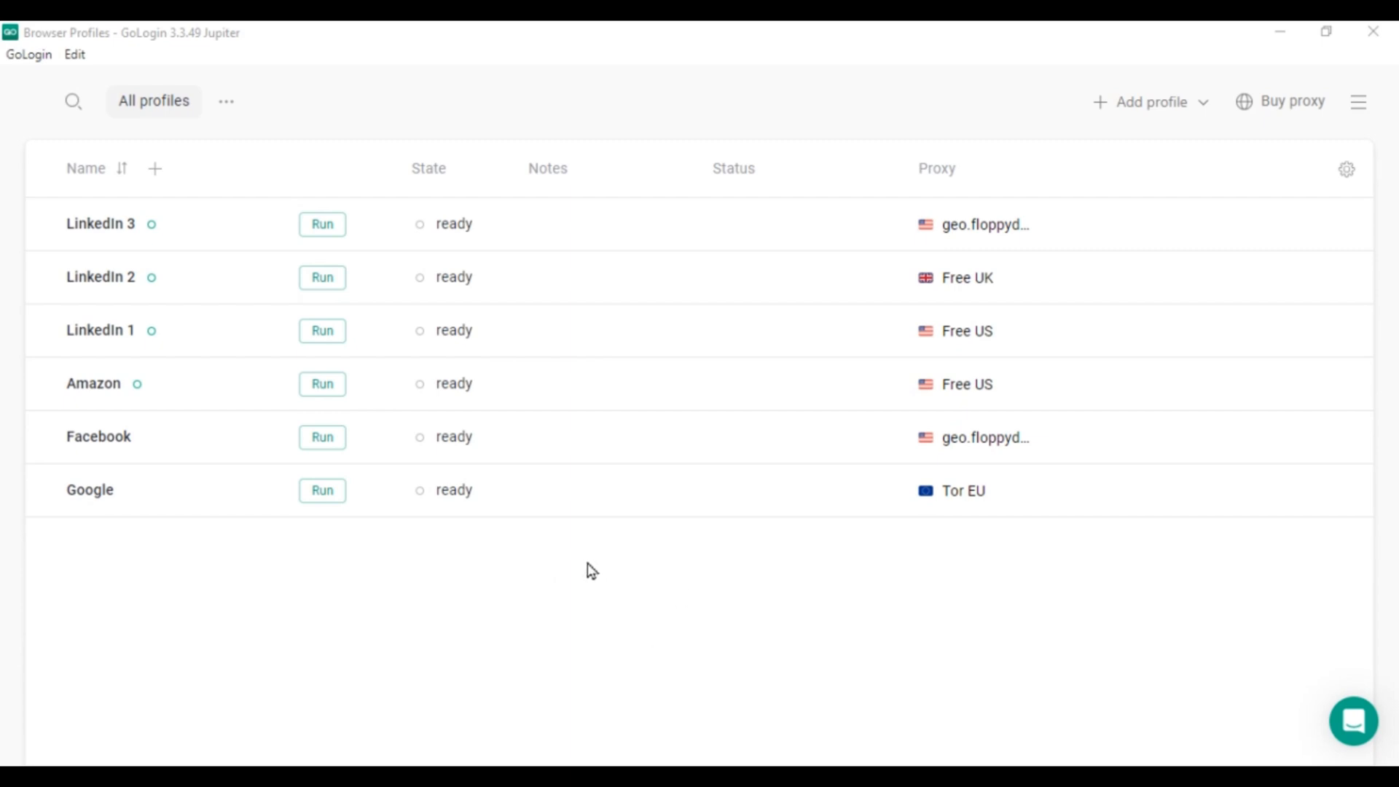
{"action": "mouse_move", "coordinate": [578, 609]}
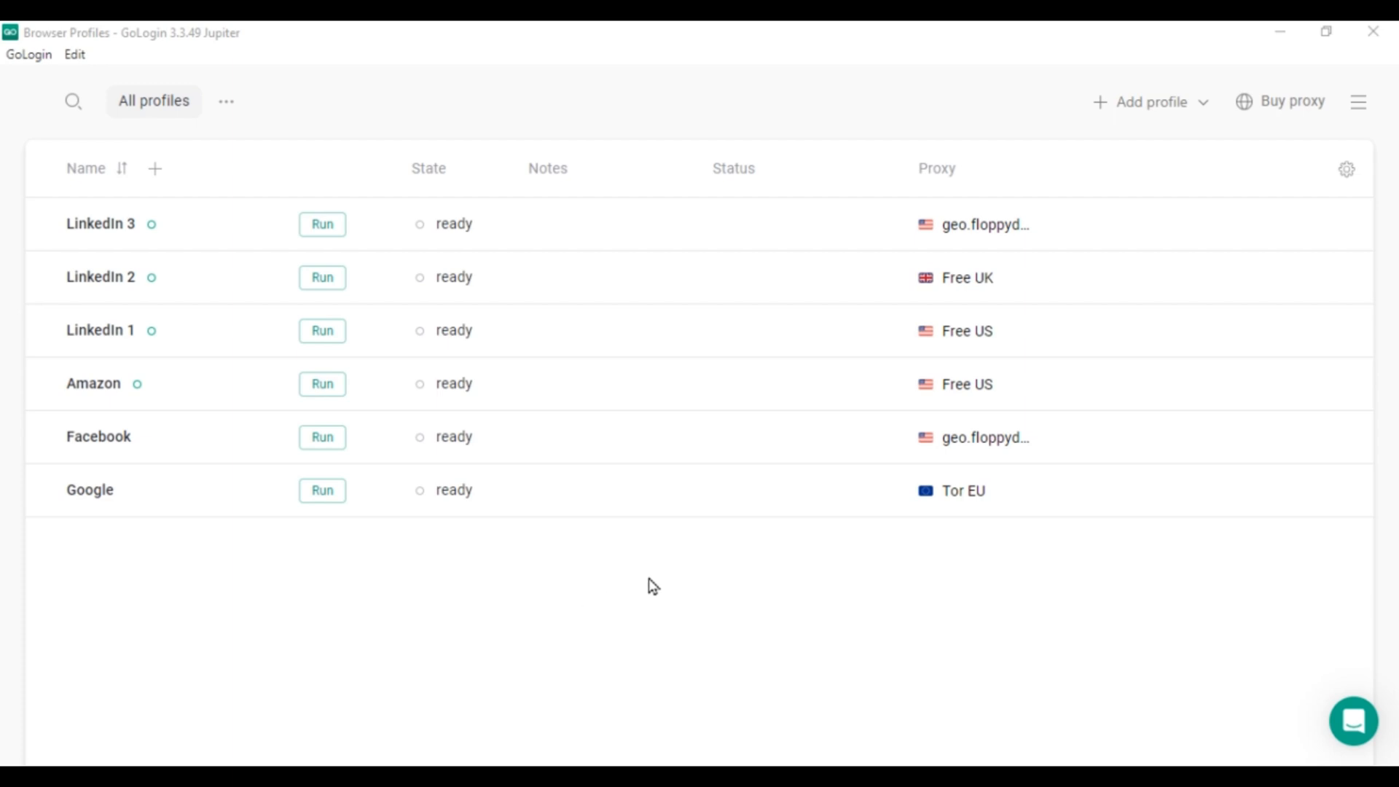
{"action": "mouse_move", "coordinate": [382, 661]}
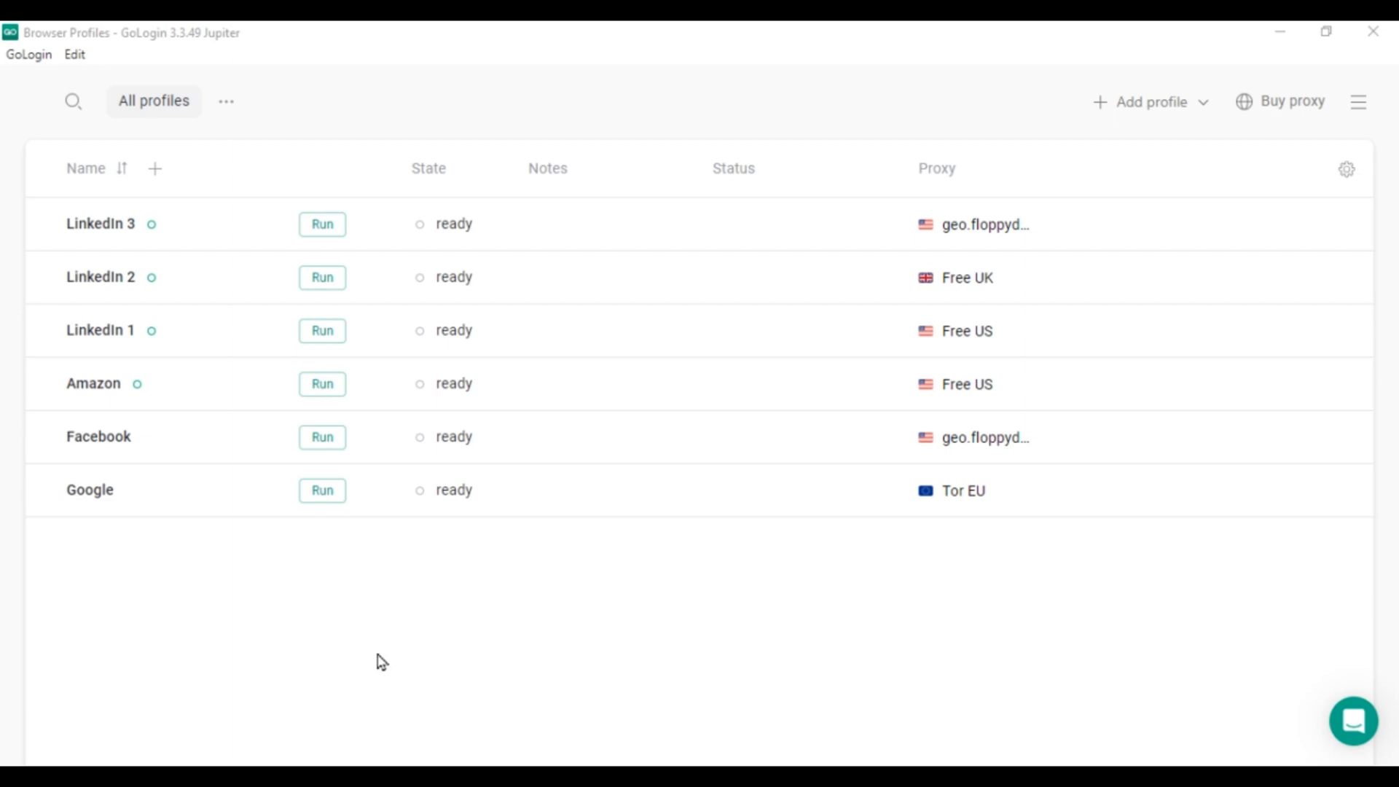
{"action": "mouse_move", "coordinate": [89, 31]}
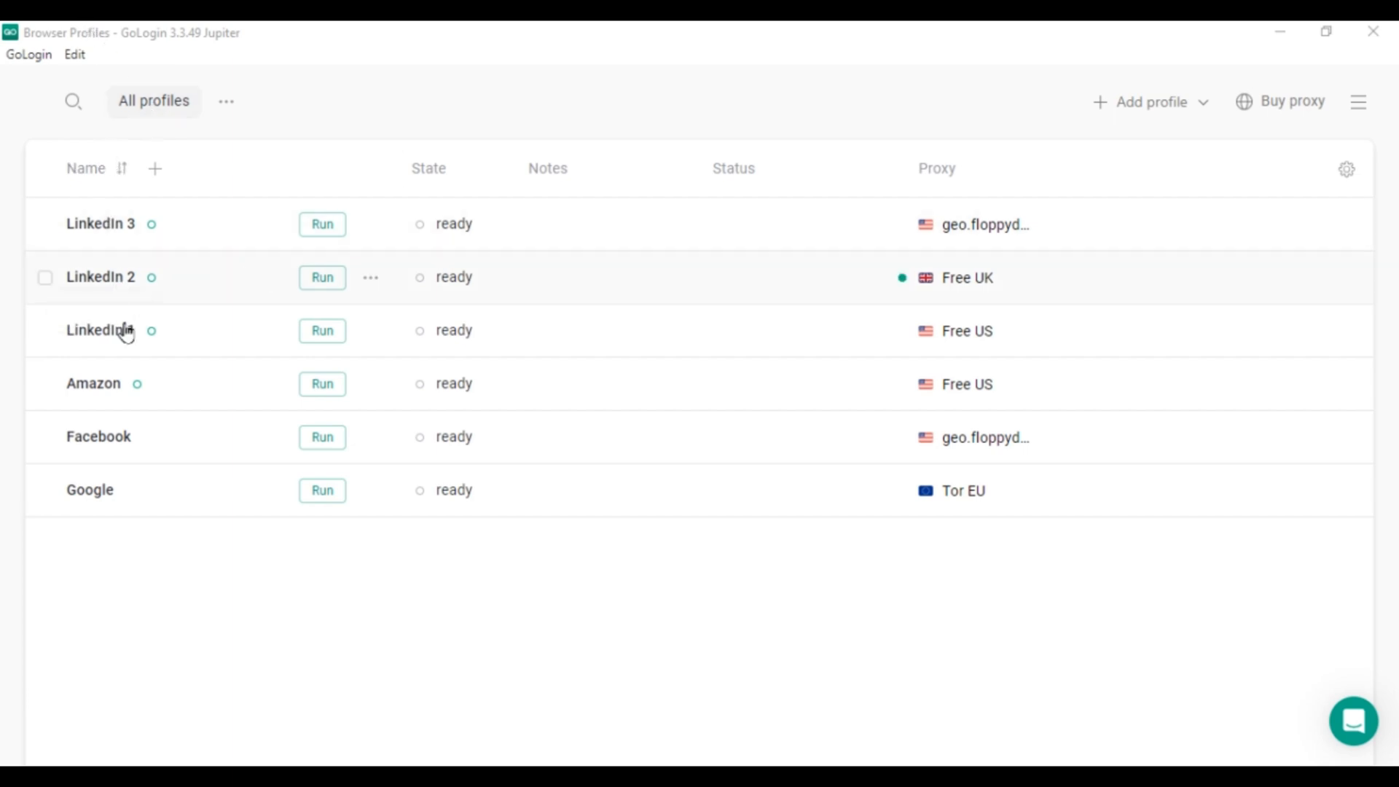
{"action": "mouse_move", "coordinate": [129, 188]}
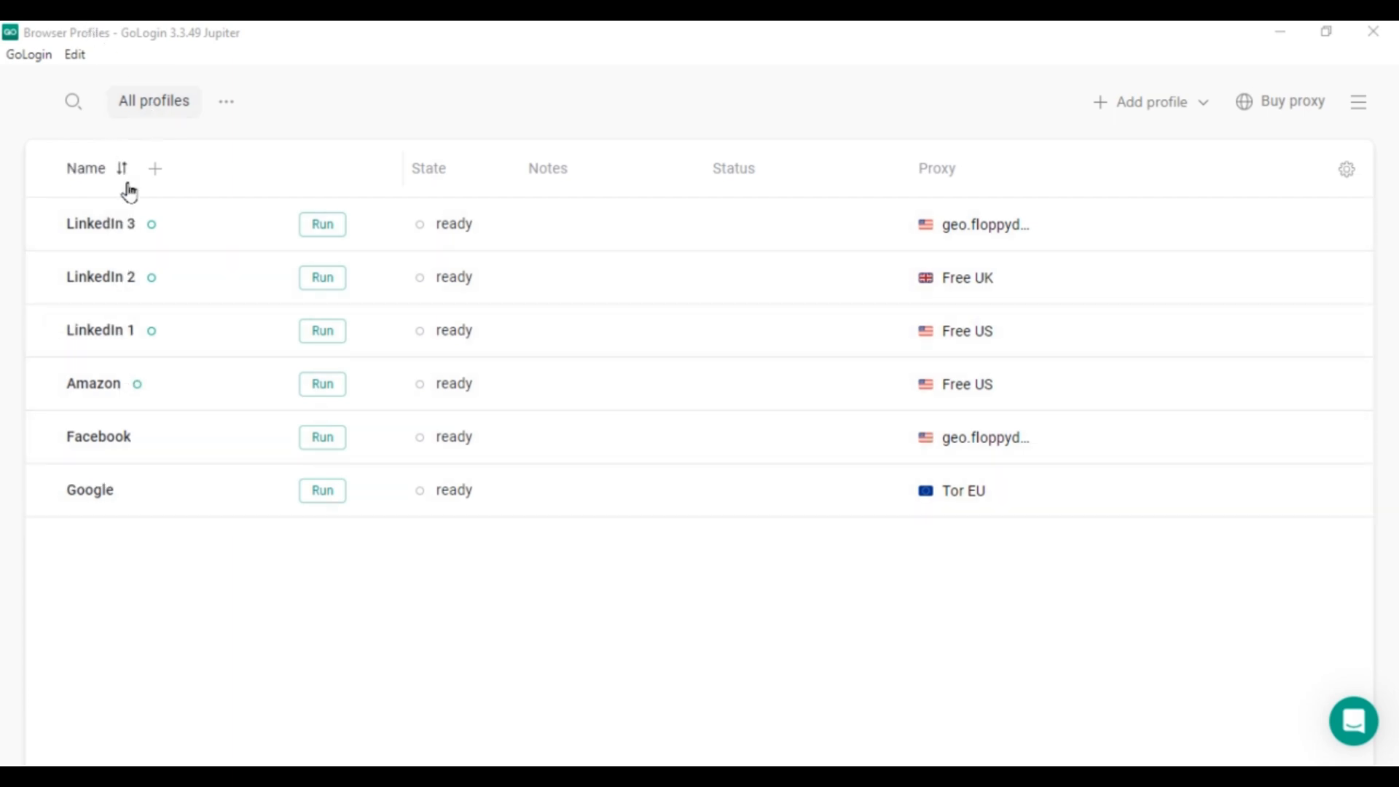
{"action": "mouse_move", "coordinate": [152, 383]}
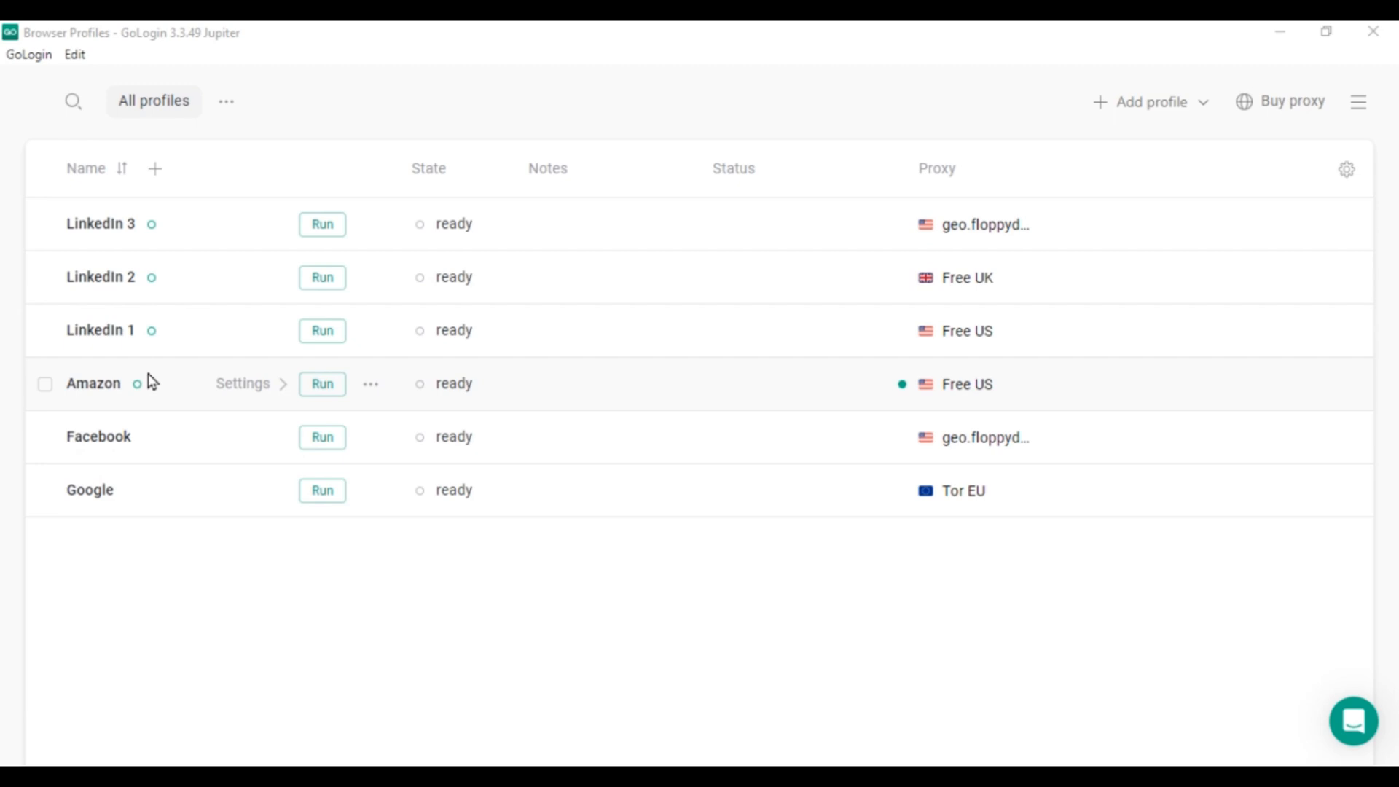
{"action": "mouse_move", "coordinate": [173, 435]}
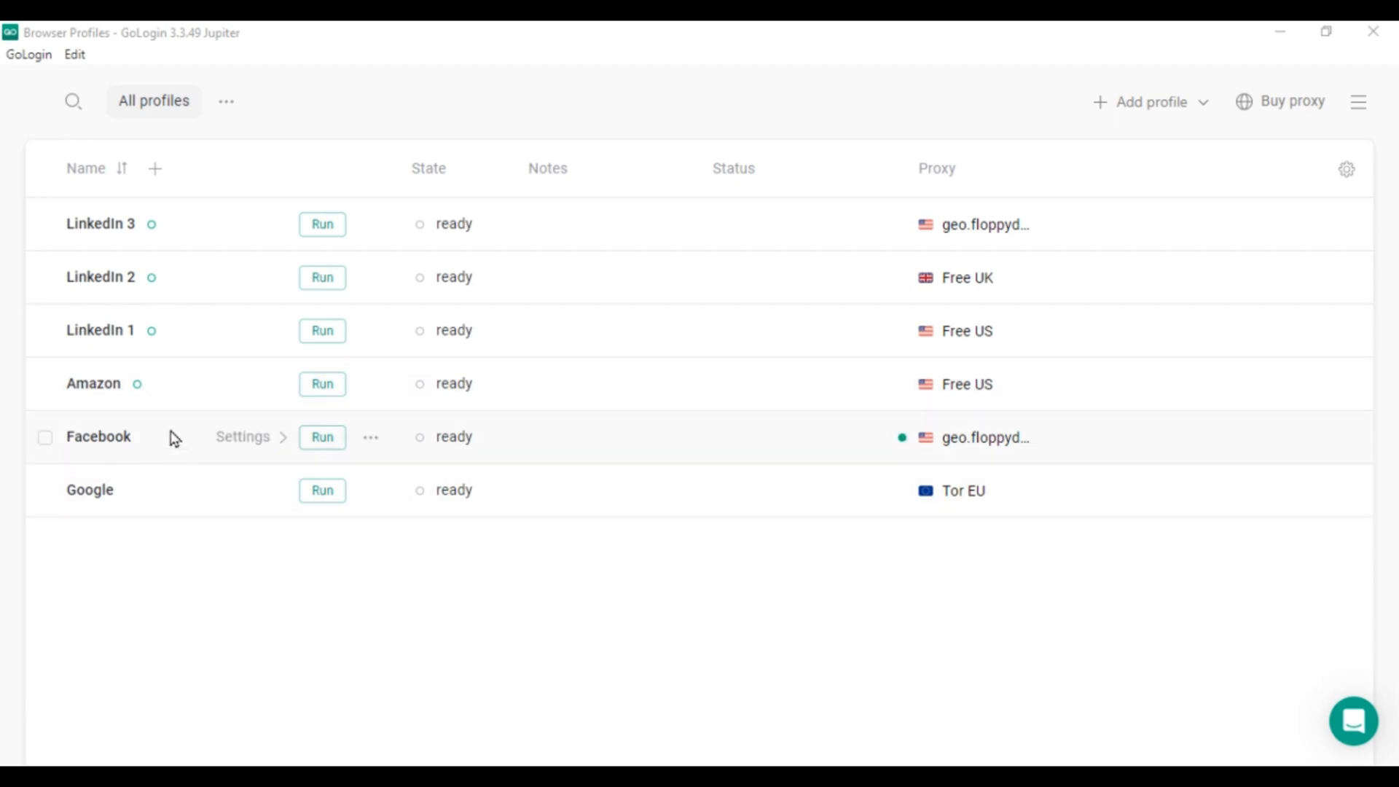
{"action": "mouse_move", "coordinate": [979, 419]}
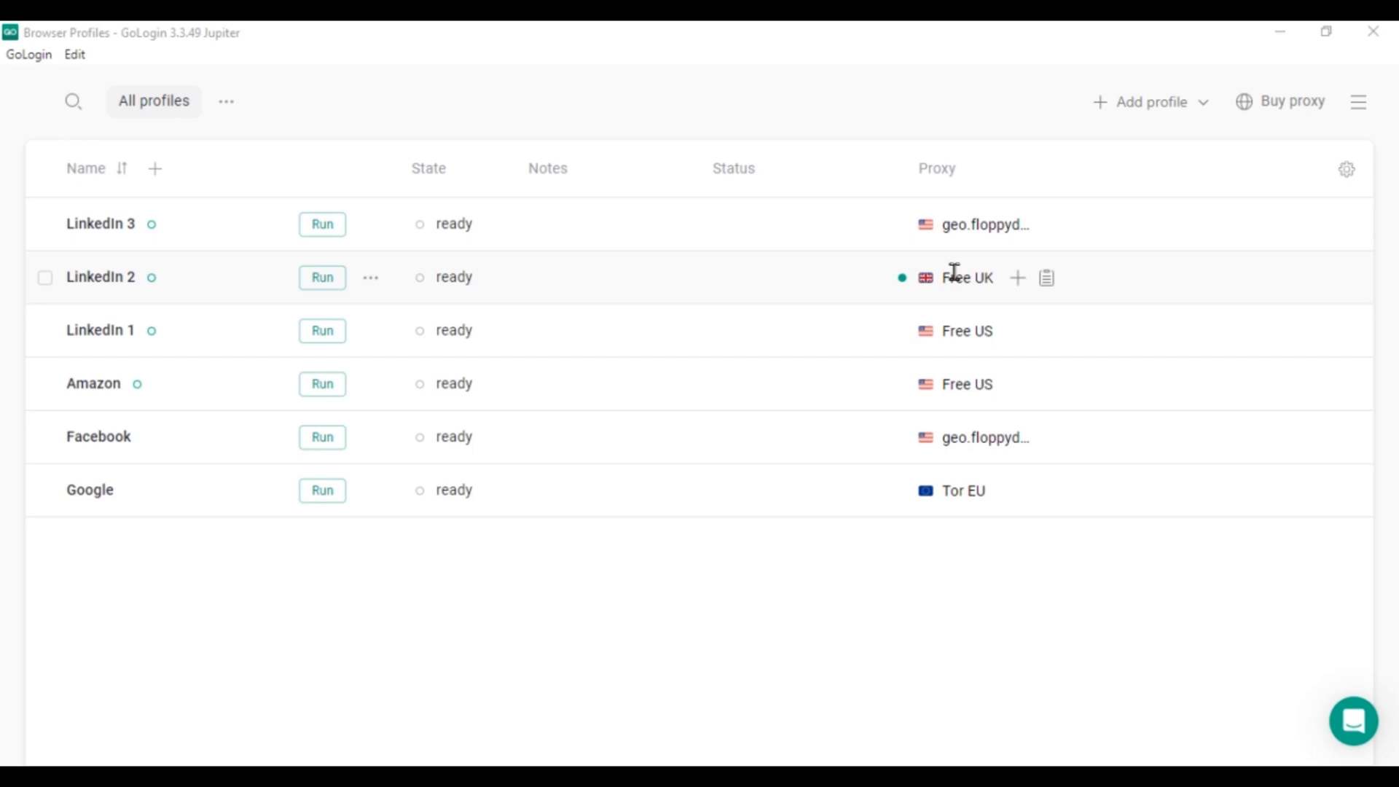
{"action": "mouse_move", "coordinate": [1151, 102]}
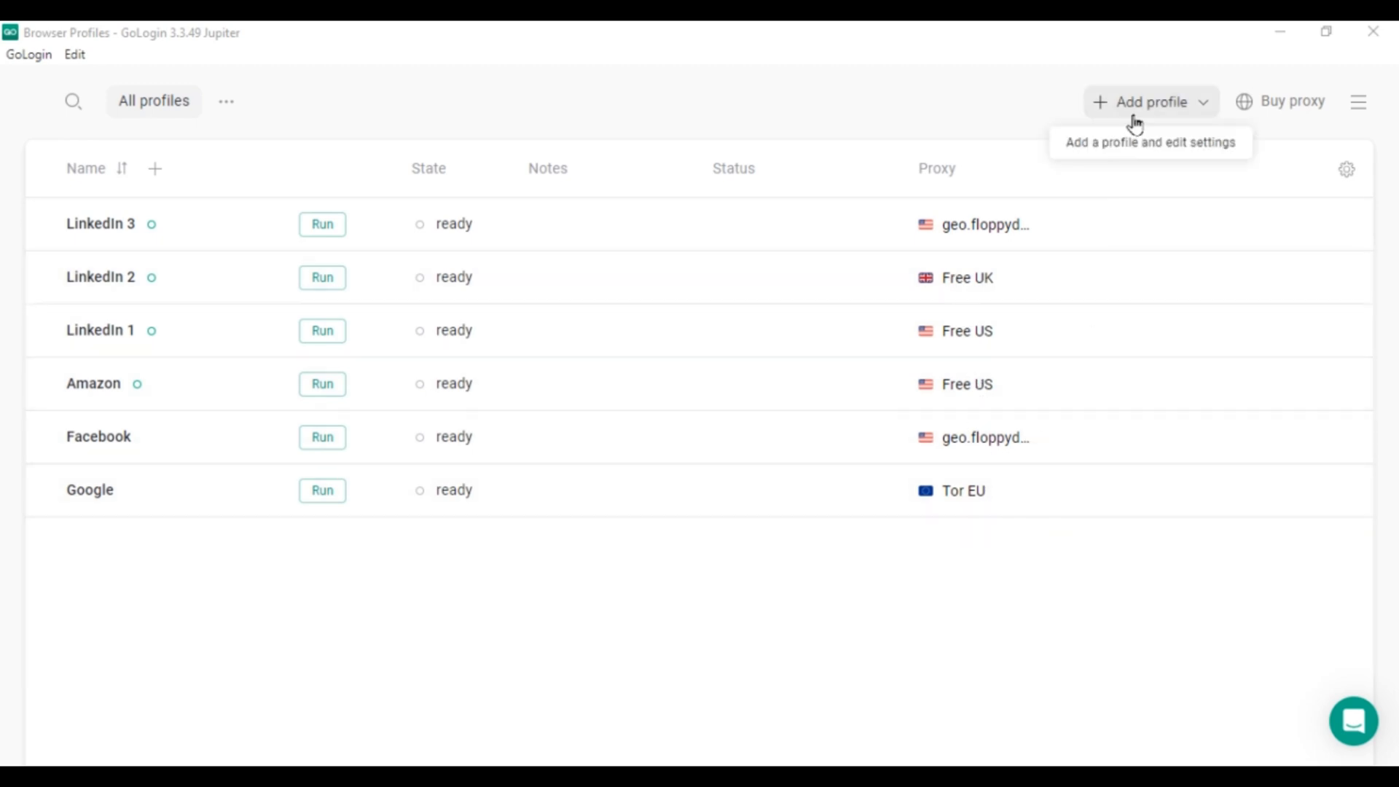
- Create a new profile named 'ween boy' with a GoLogin United States residential proxy
{"action": "left_click", "coordinate": [1149, 100]}
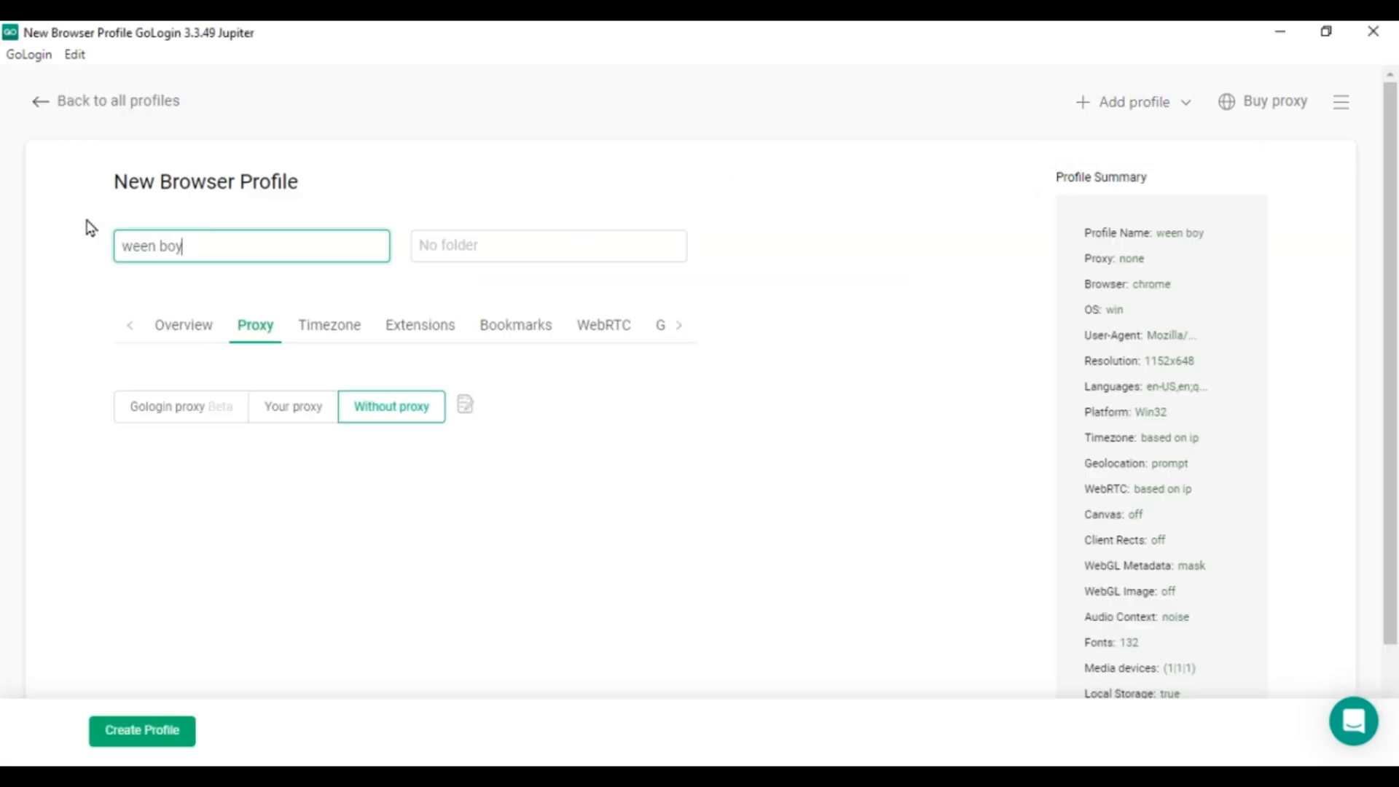
{"action": "left_click", "coordinate": [548, 245]}
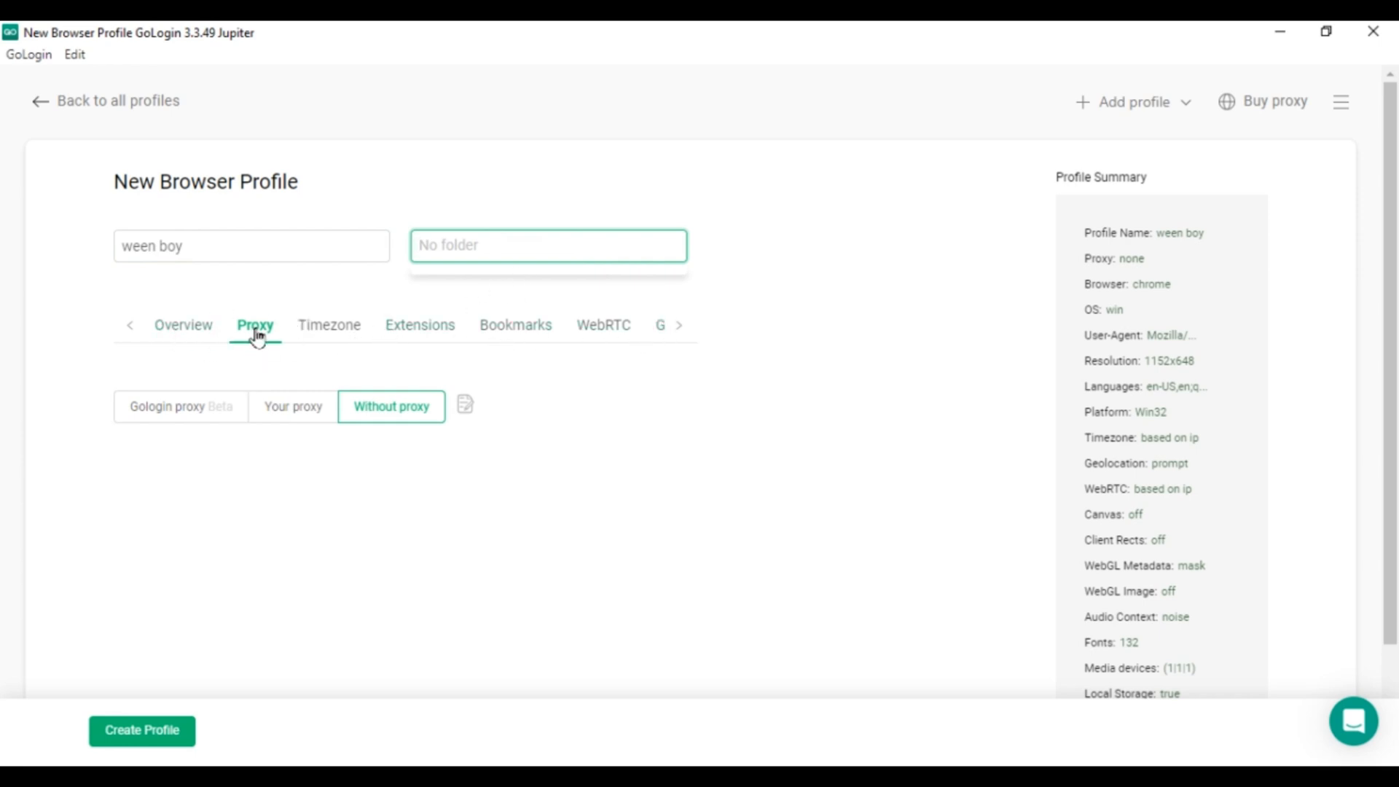
{"action": "left_click", "coordinate": [181, 406]}
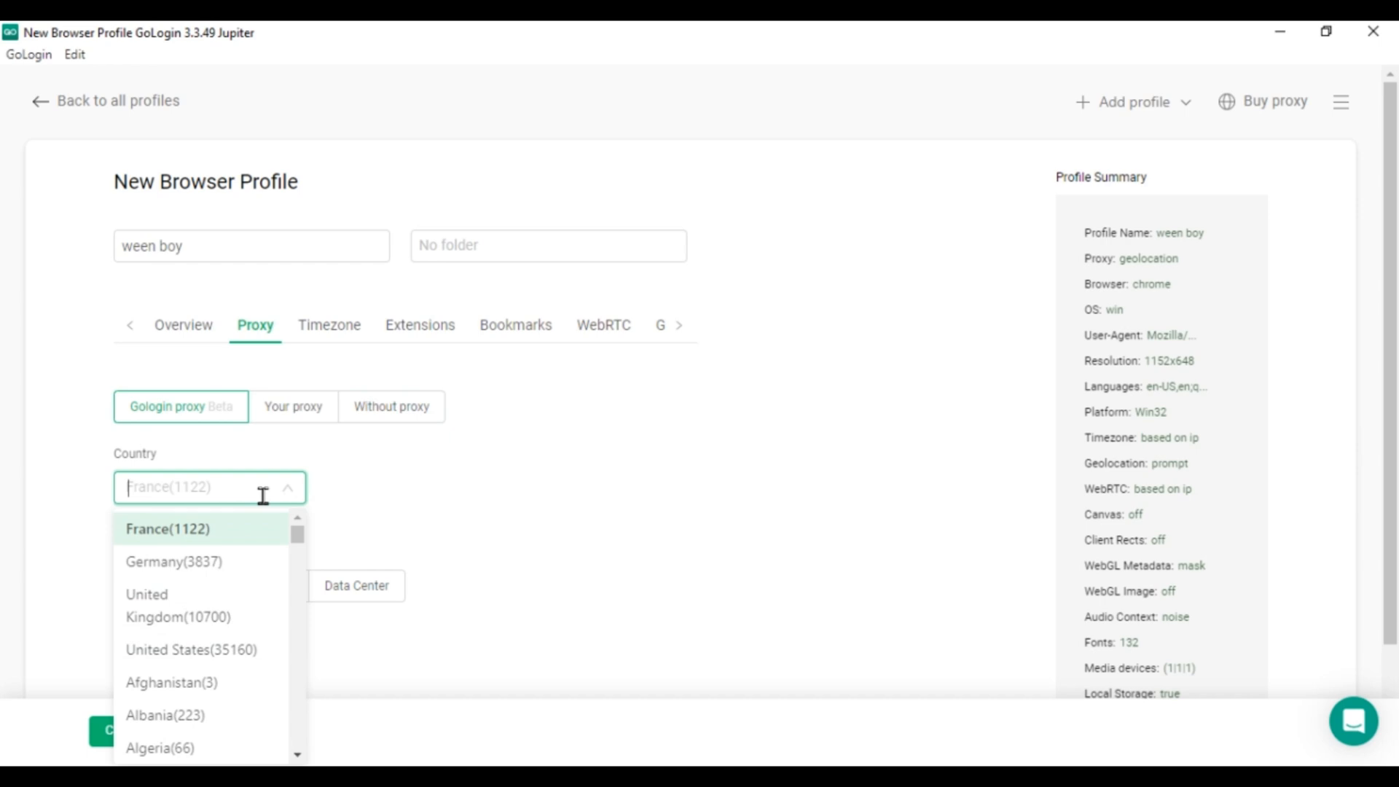
{"action": "left_click", "coordinate": [191, 650]}
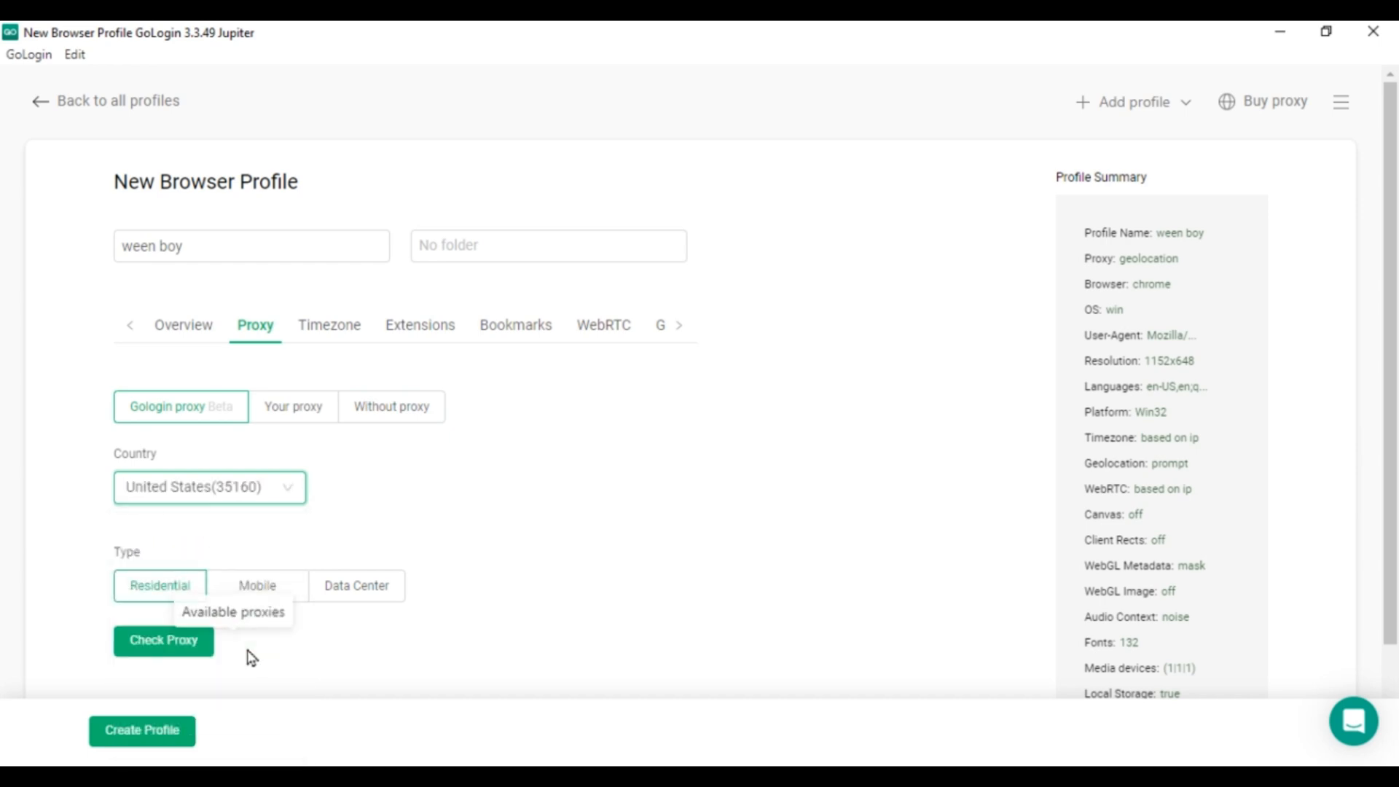
{"action": "mouse_move", "coordinate": [196, 670]}
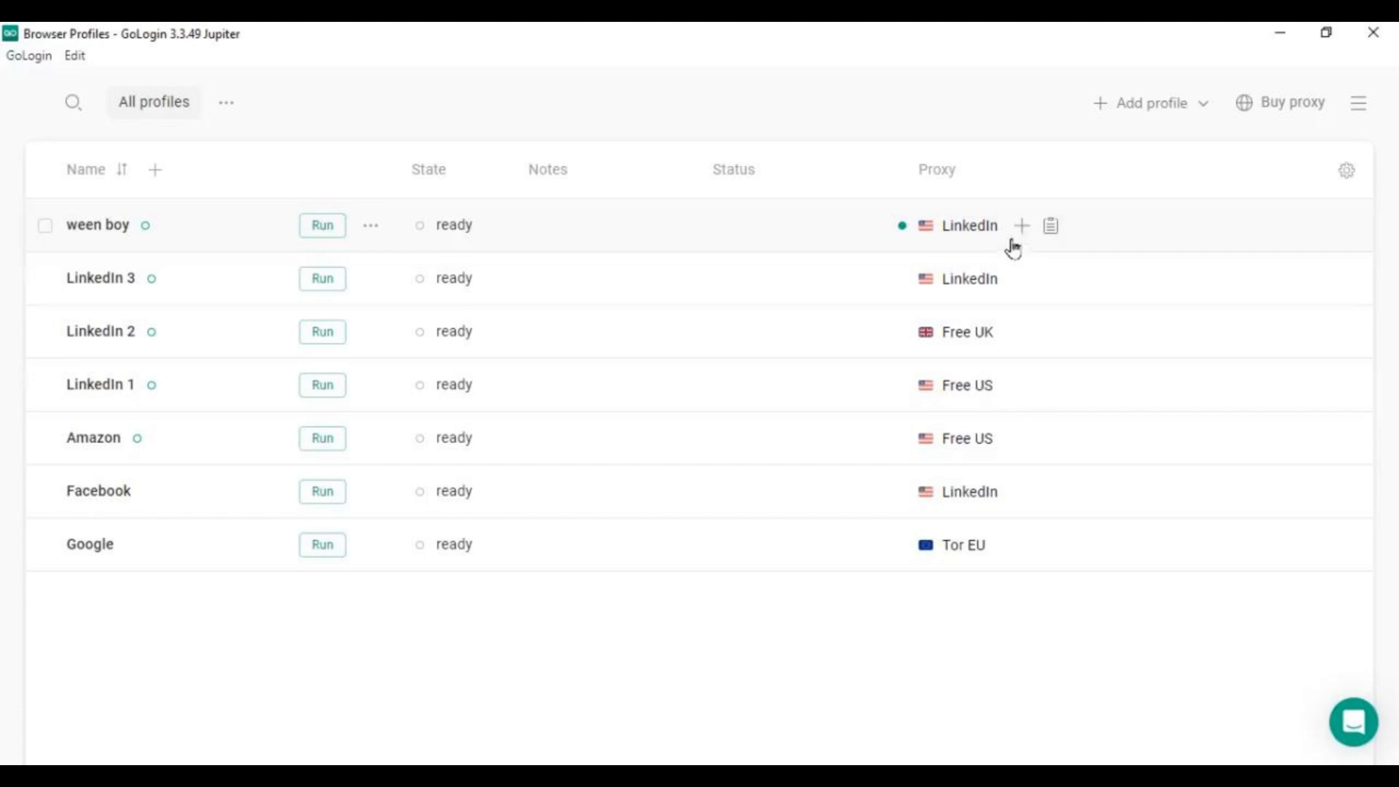
{"action": "mouse_move", "coordinate": [323, 244]}
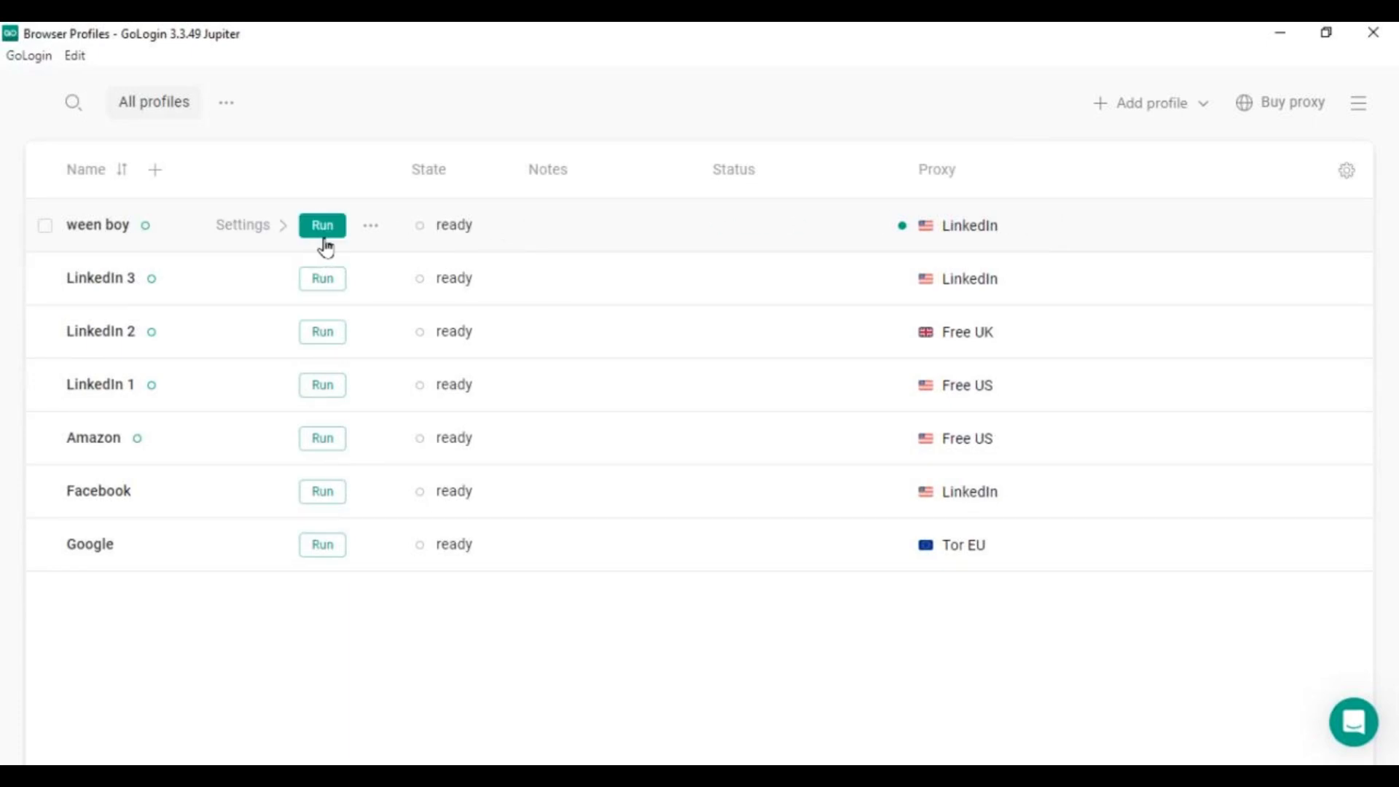
- Launch the ween boy profile in its own browser window
{"action": "left_click", "coordinate": [322, 224]}
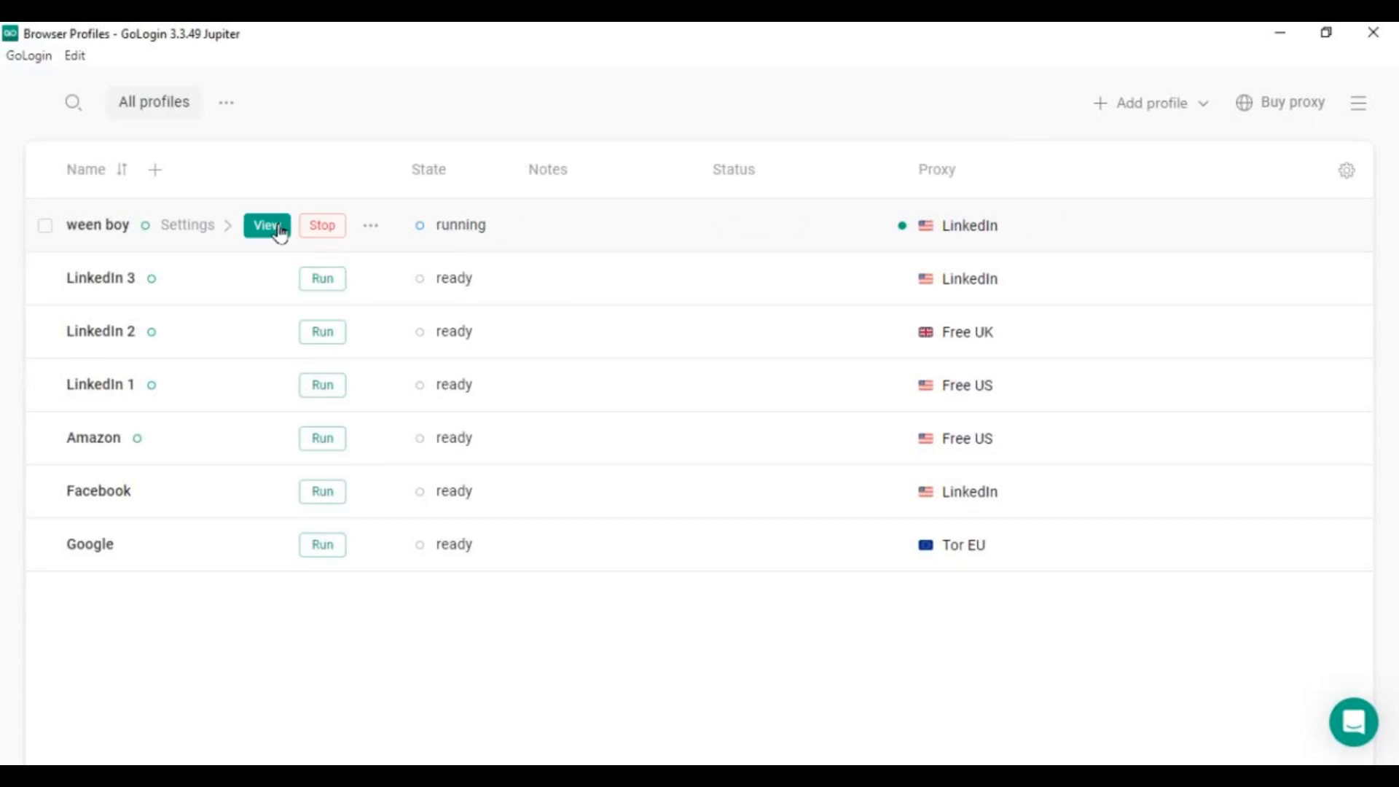
{"action": "left_click", "coordinate": [265, 224]}
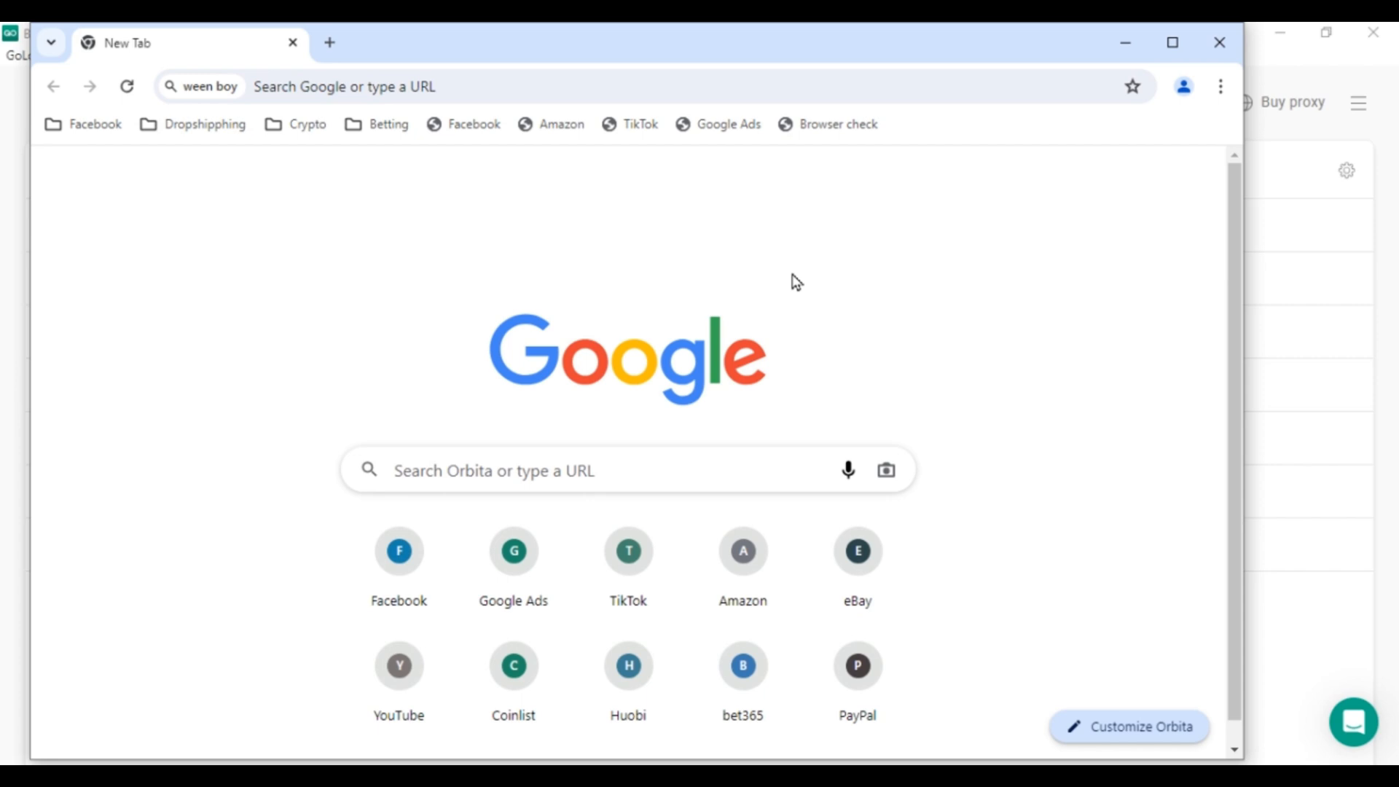
{"action": "mouse_move", "coordinate": [848, 325]}
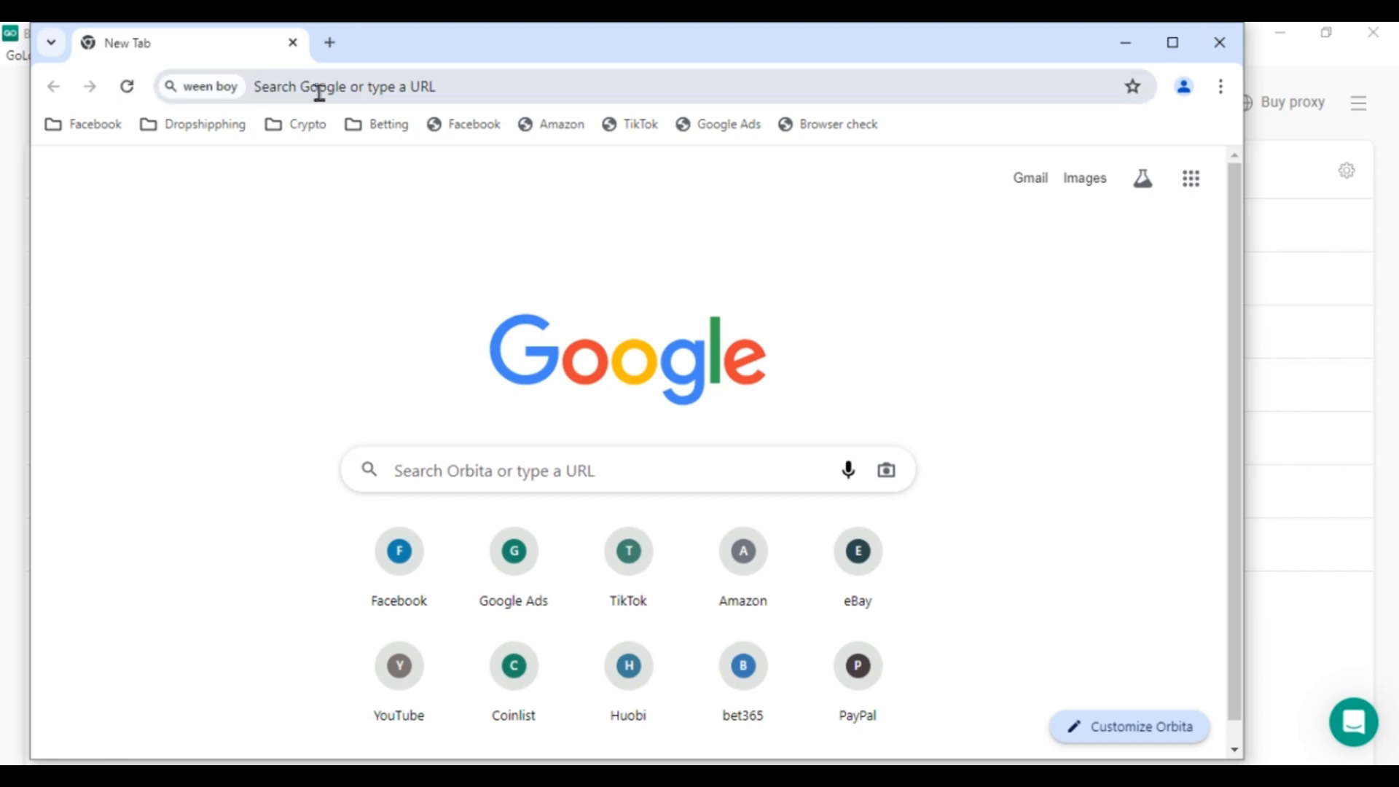
- Sign into LinkedIn with the email and password and submit the emailed verification code
{"action": "left_click", "coordinate": [357, 86]}
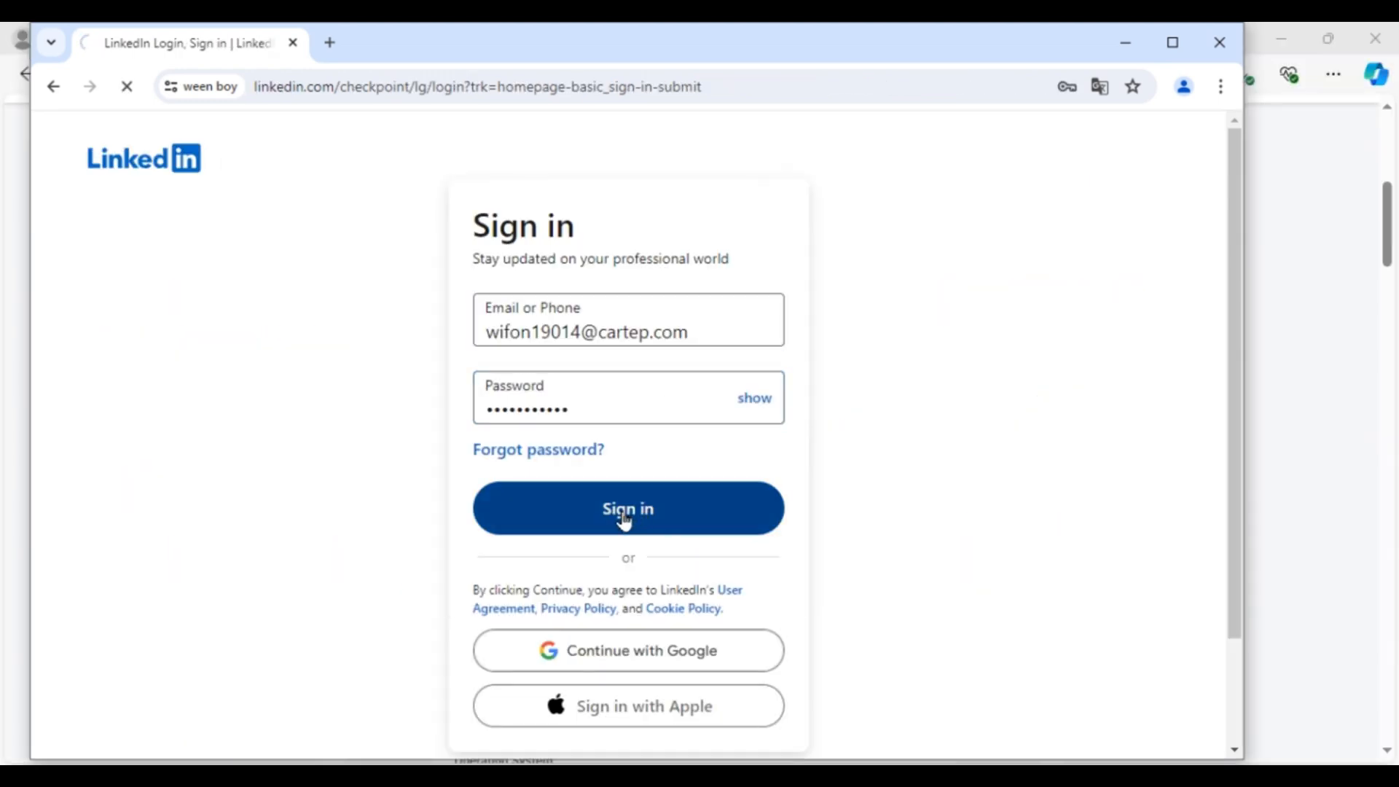
{"action": "left_click", "coordinate": [626, 507]}
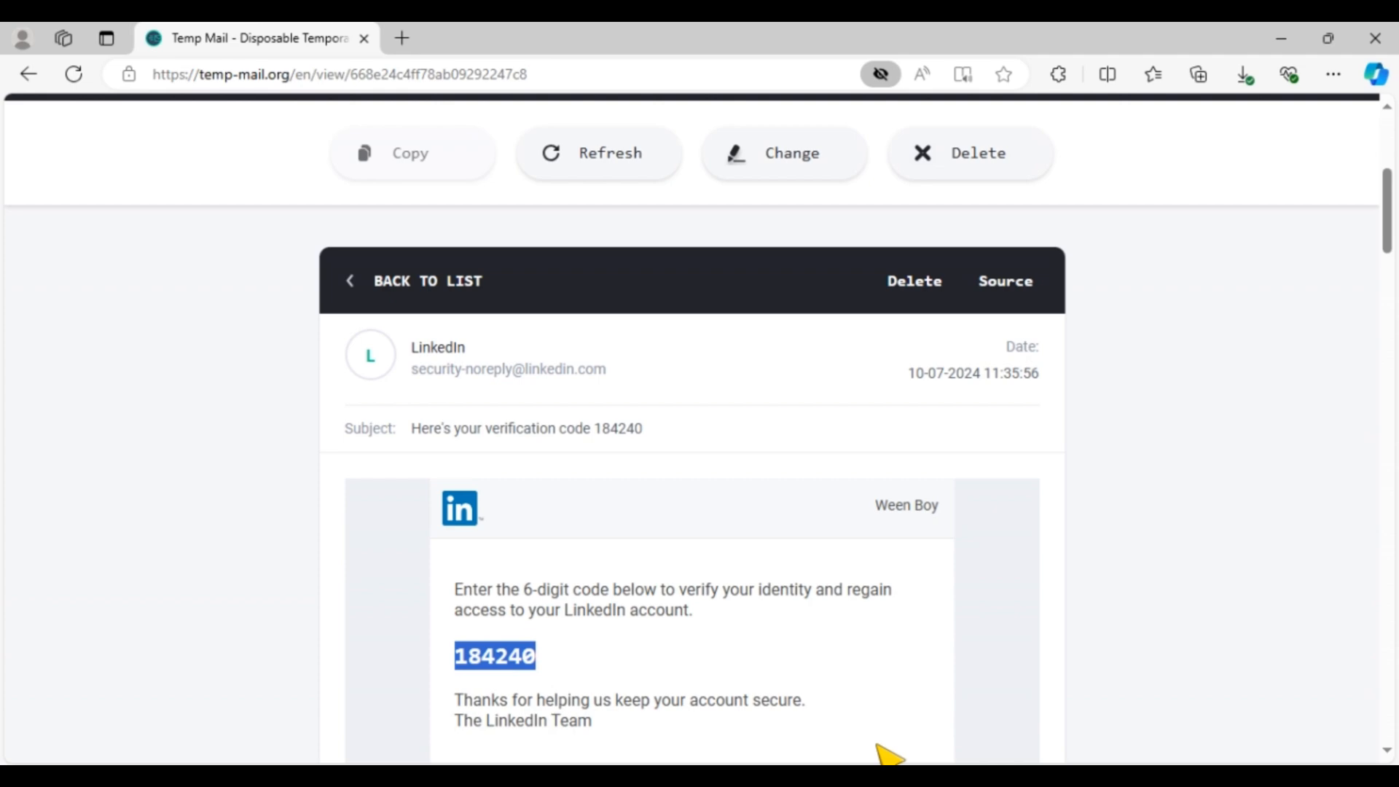
{"action": "left_click", "coordinate": [349, 450]}
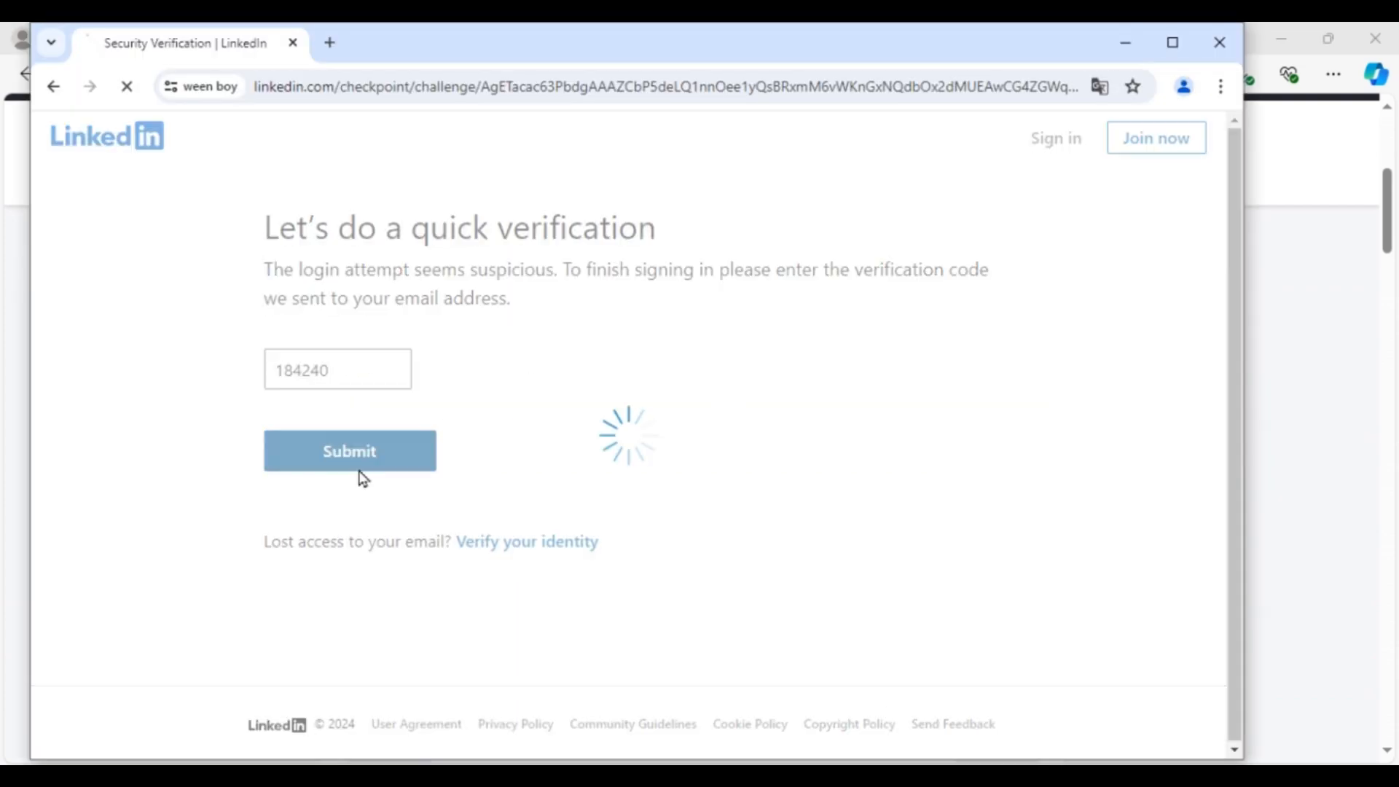
{"action": "left_click", "coordinate": [348, 450]}
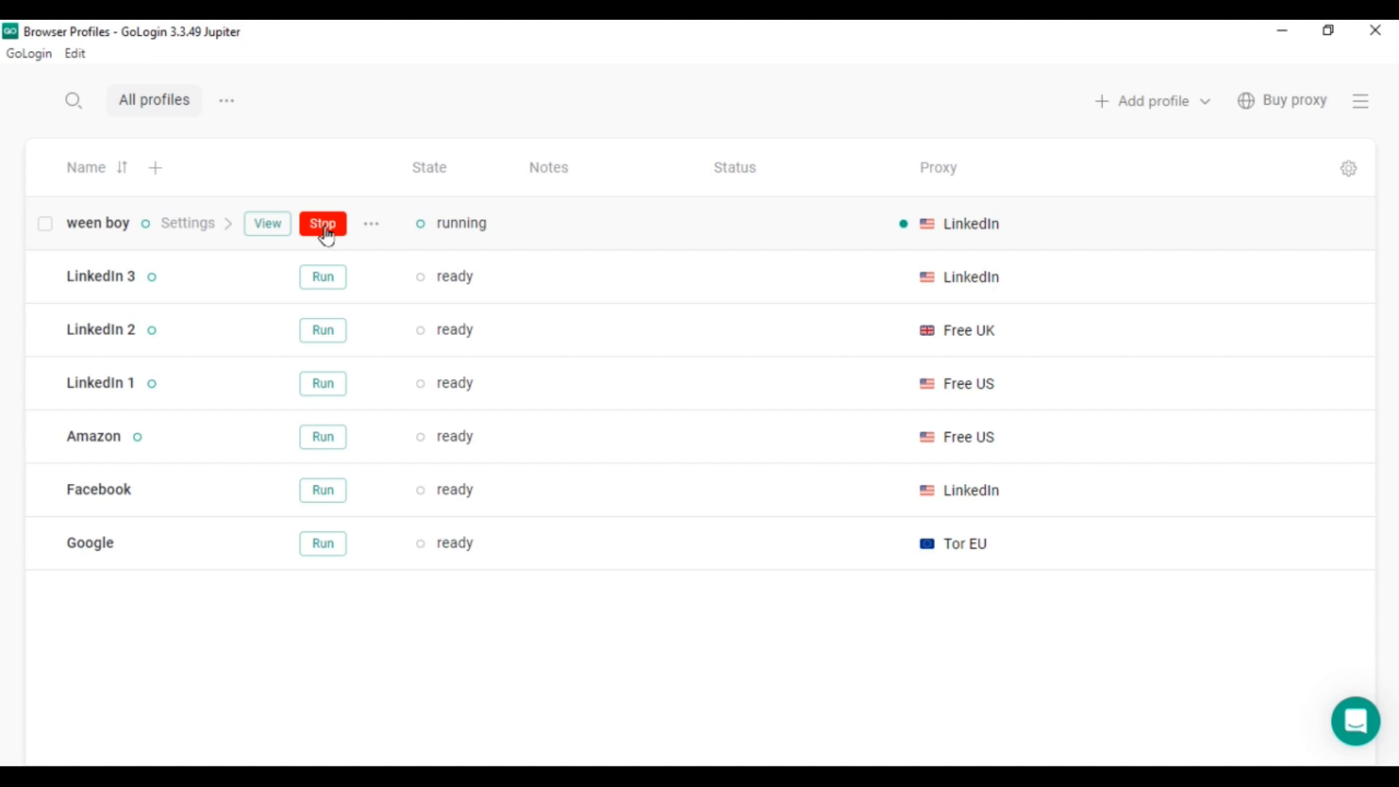
- Stop the running ween boy profile so it returns to ready
{"action": "left_click", "coordinate": [322, 222]}
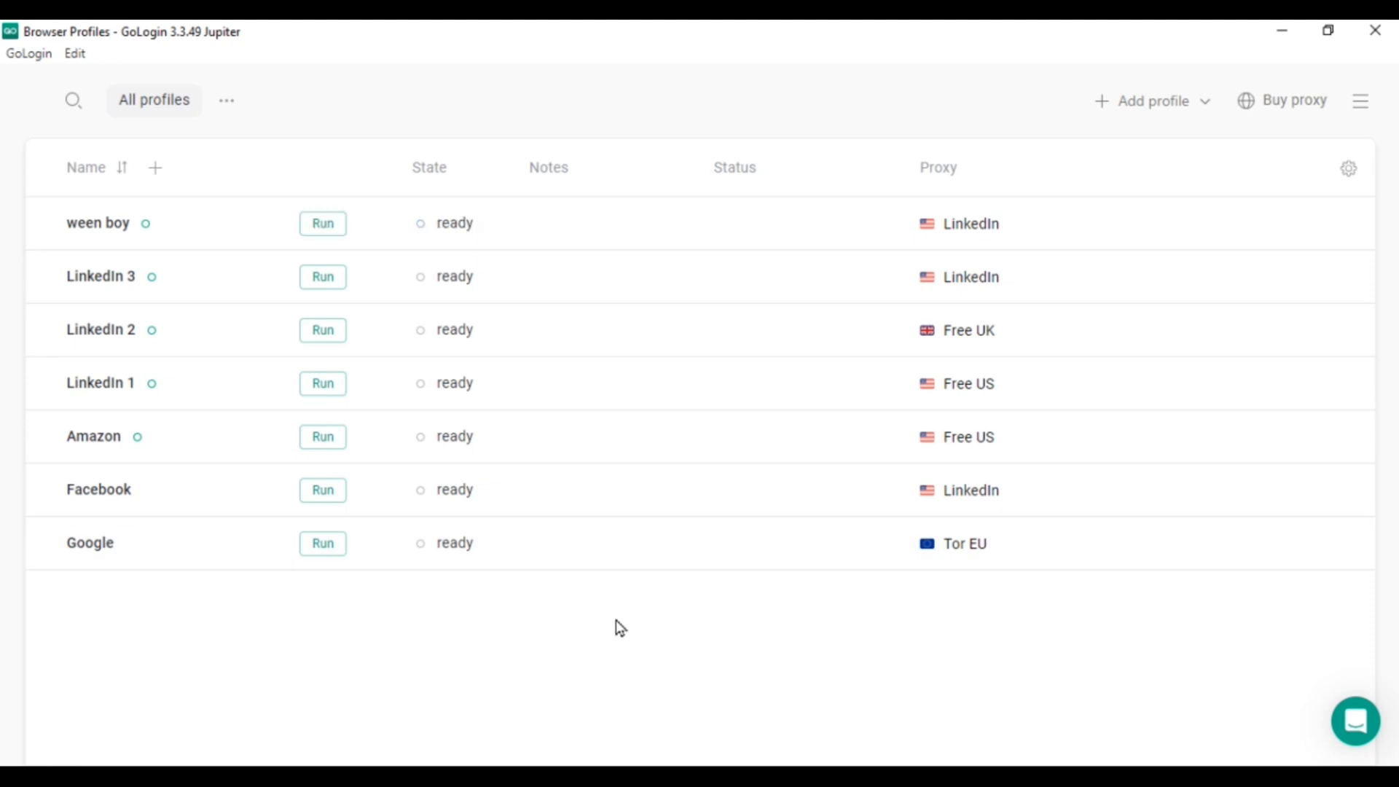
{"action": "mouse_move", "coordinate": [231, 387]}
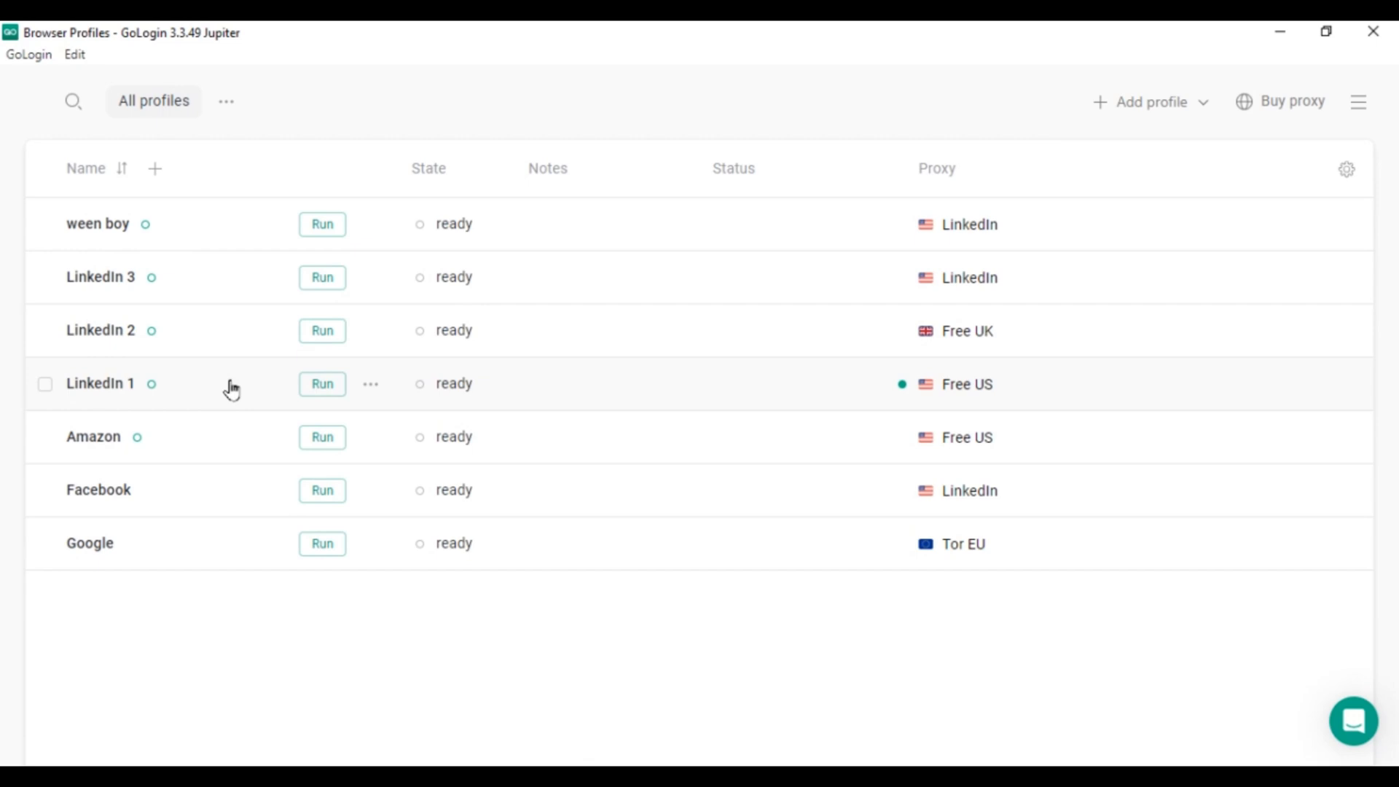
{"action": "mouse_move", "coordinate": [253, 366]}
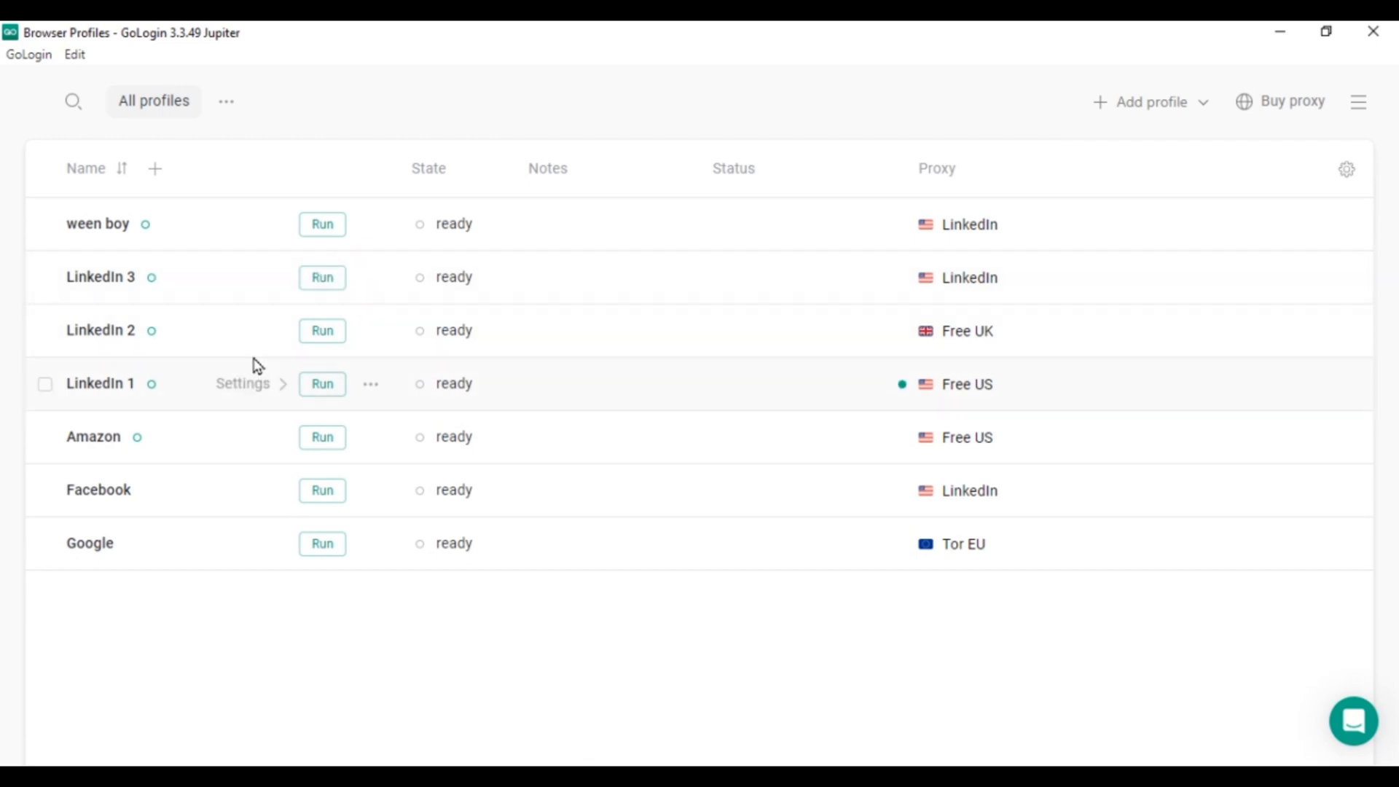
{"action": "mouse_move", "coordinate": [997, 277]}
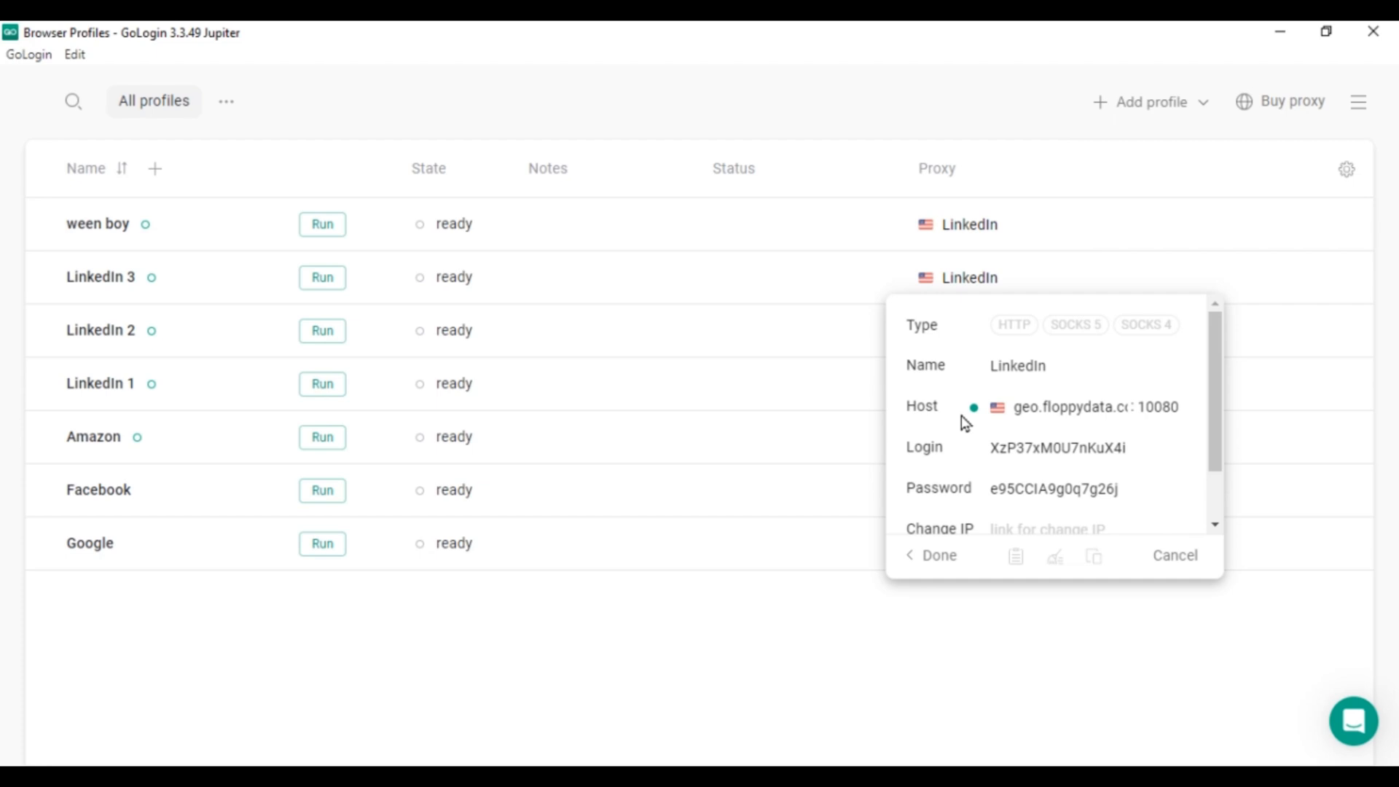
{"action": "scroll", "scroll_direction": "down", "scroll_amount": 3}
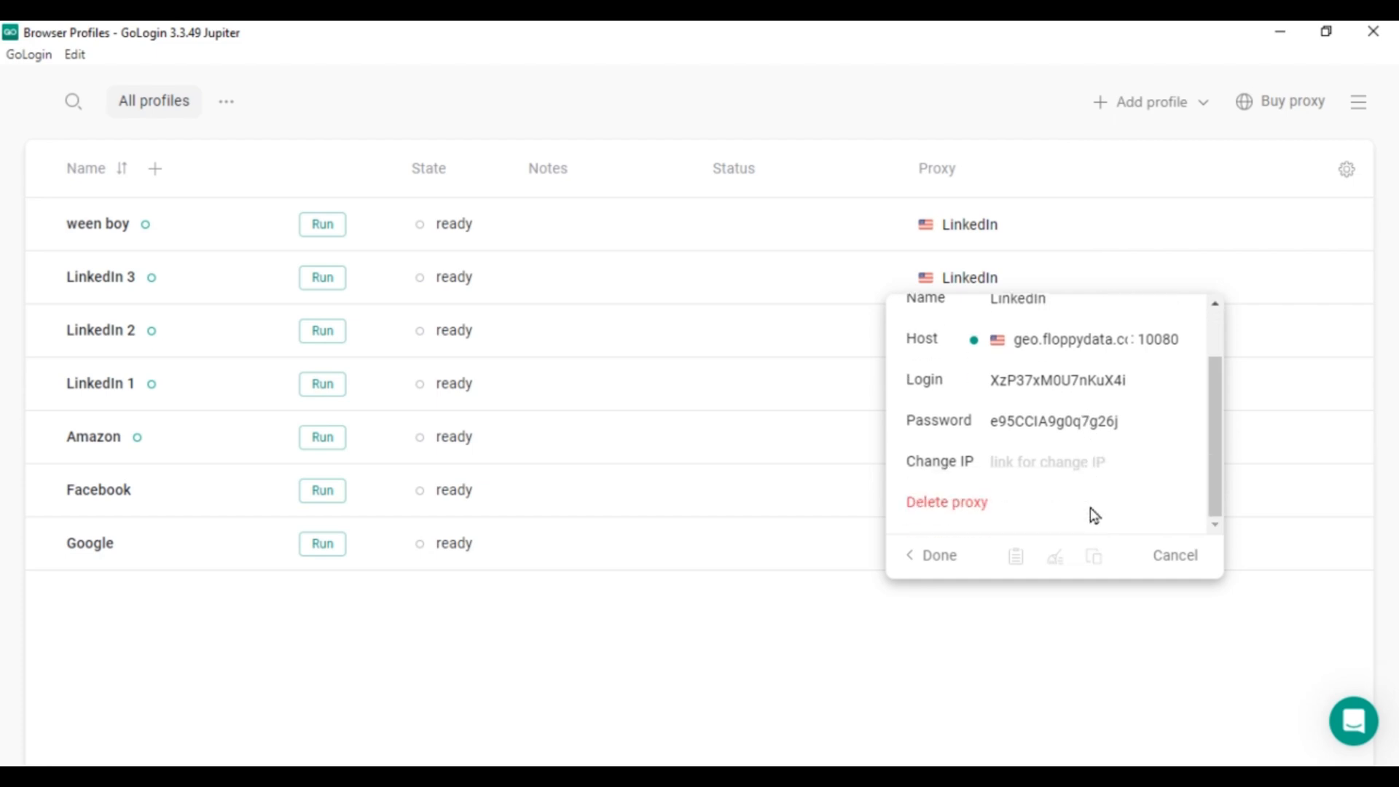
{"action": "scroll", "scroll_direction": "up", "scroll_amount": 3}
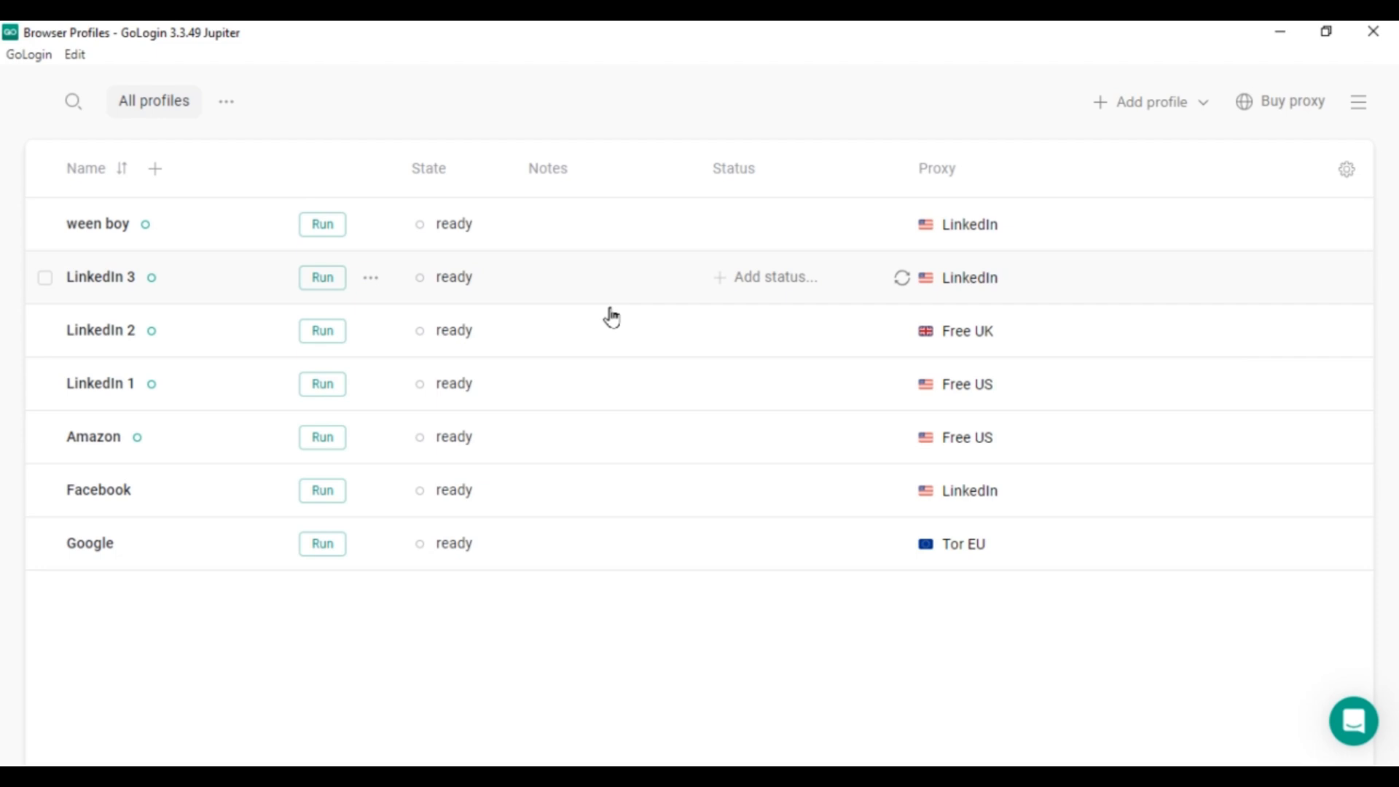
{"action": "left_click", "coordinate": [322, 383]}
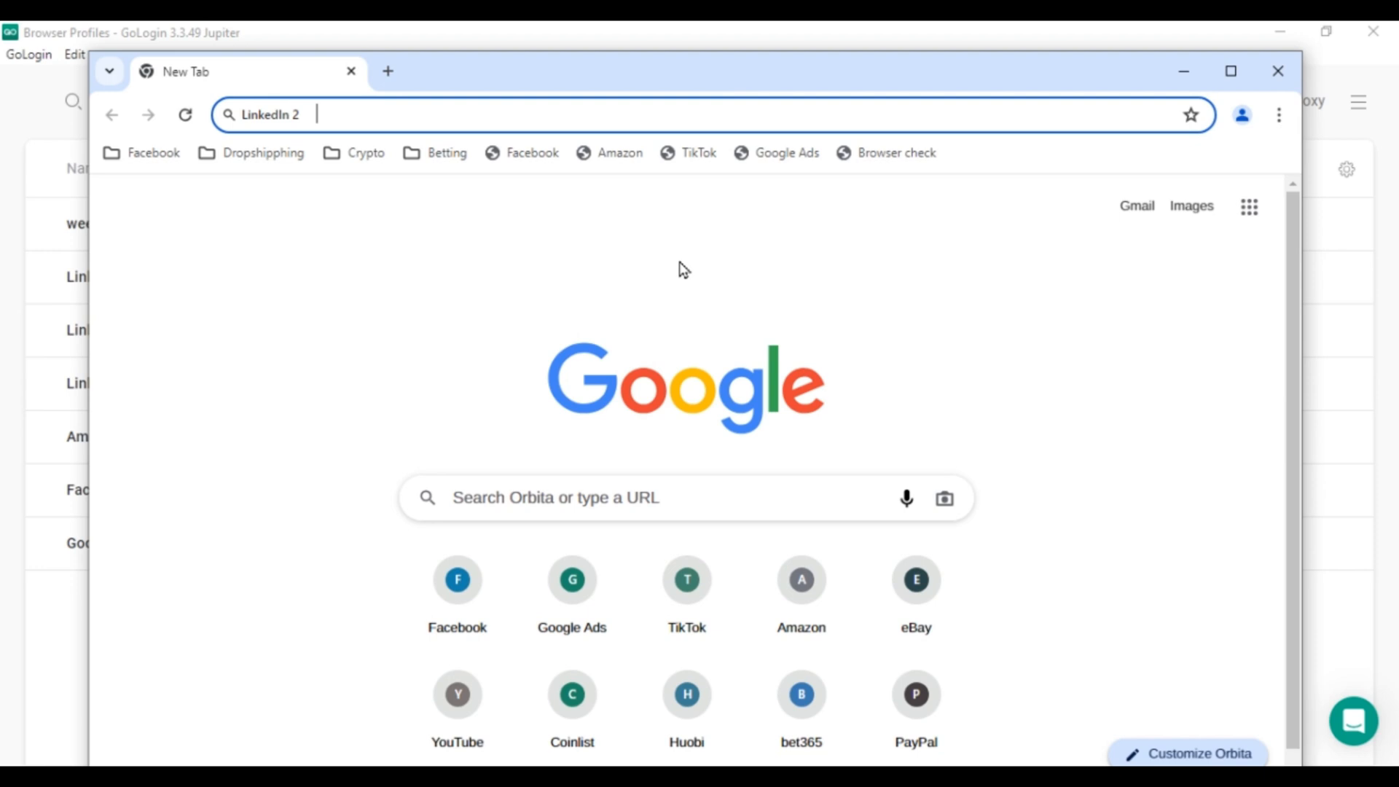
{"action": "mouse_move", "coordinate": [970, 402]}
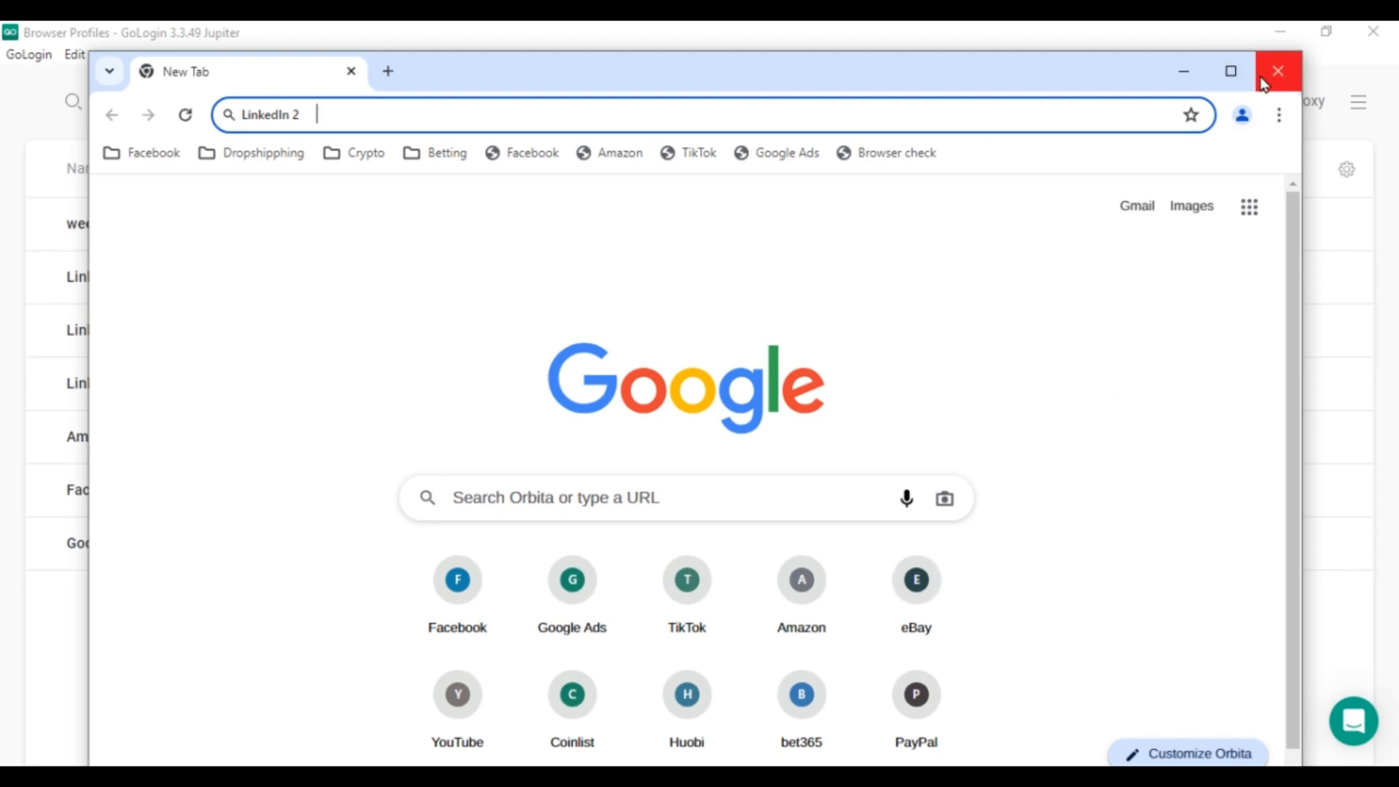
{"action": "left_click", "coordinate": [1276, 71]}
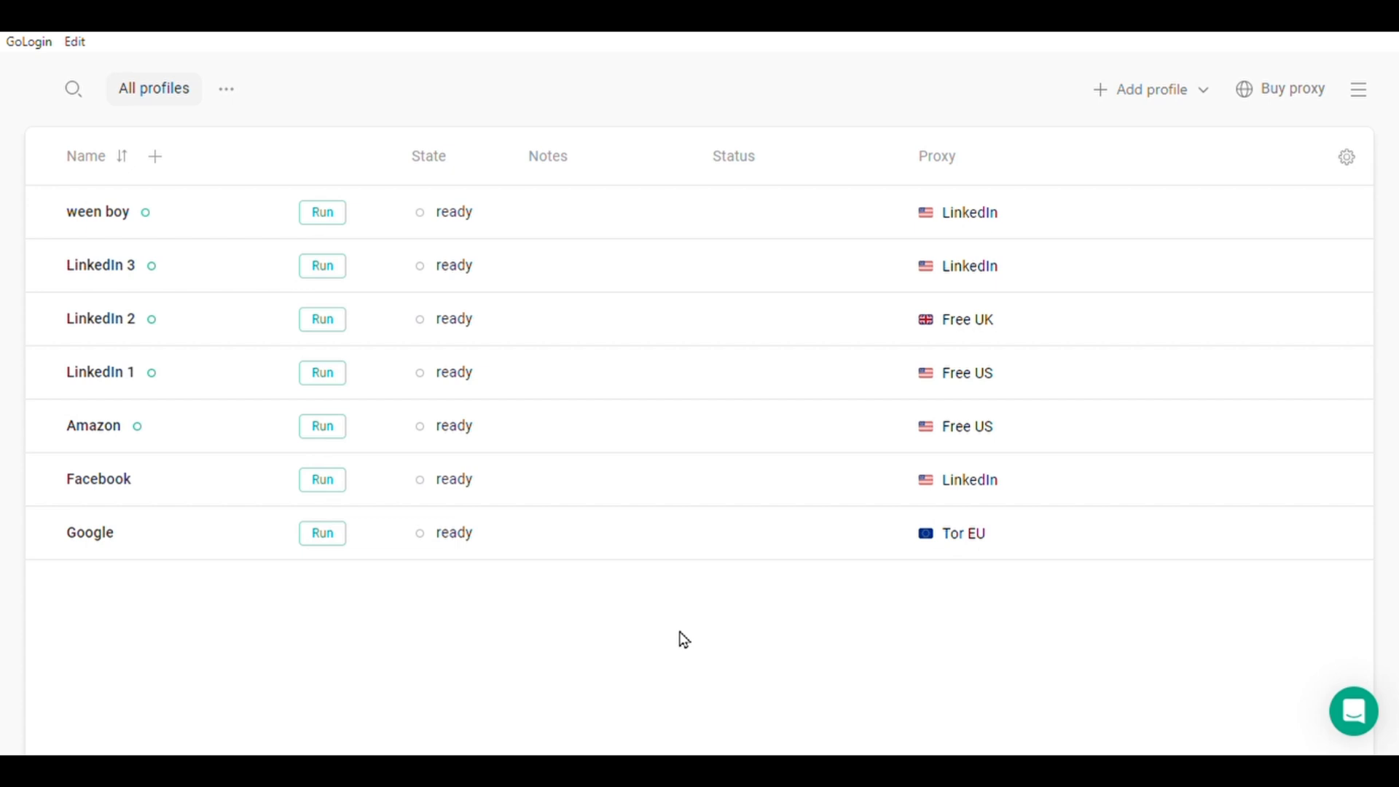
{"action": "mouse_move", "coordinate": [880, 596]}
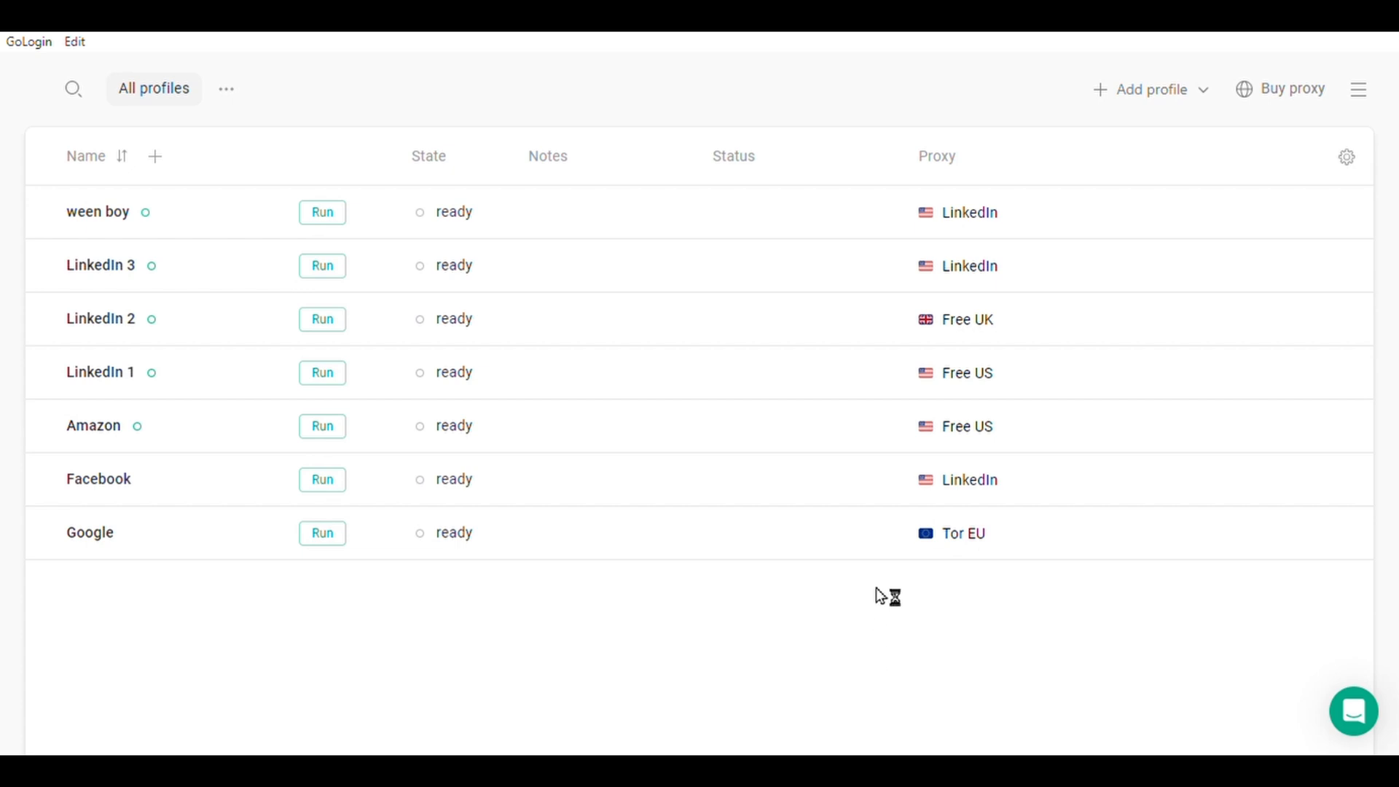
{"action": "mouse_move", "coordinate": [598, 641]}
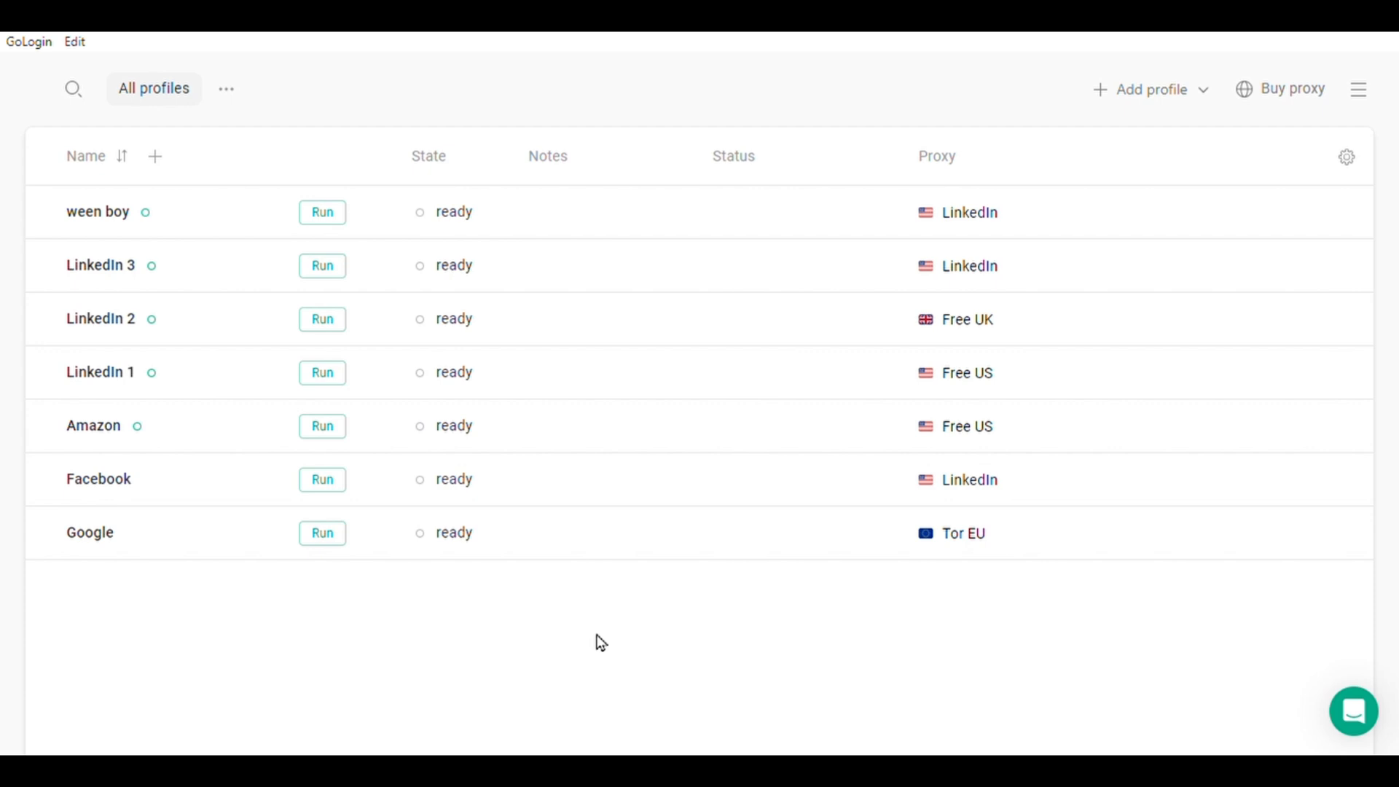